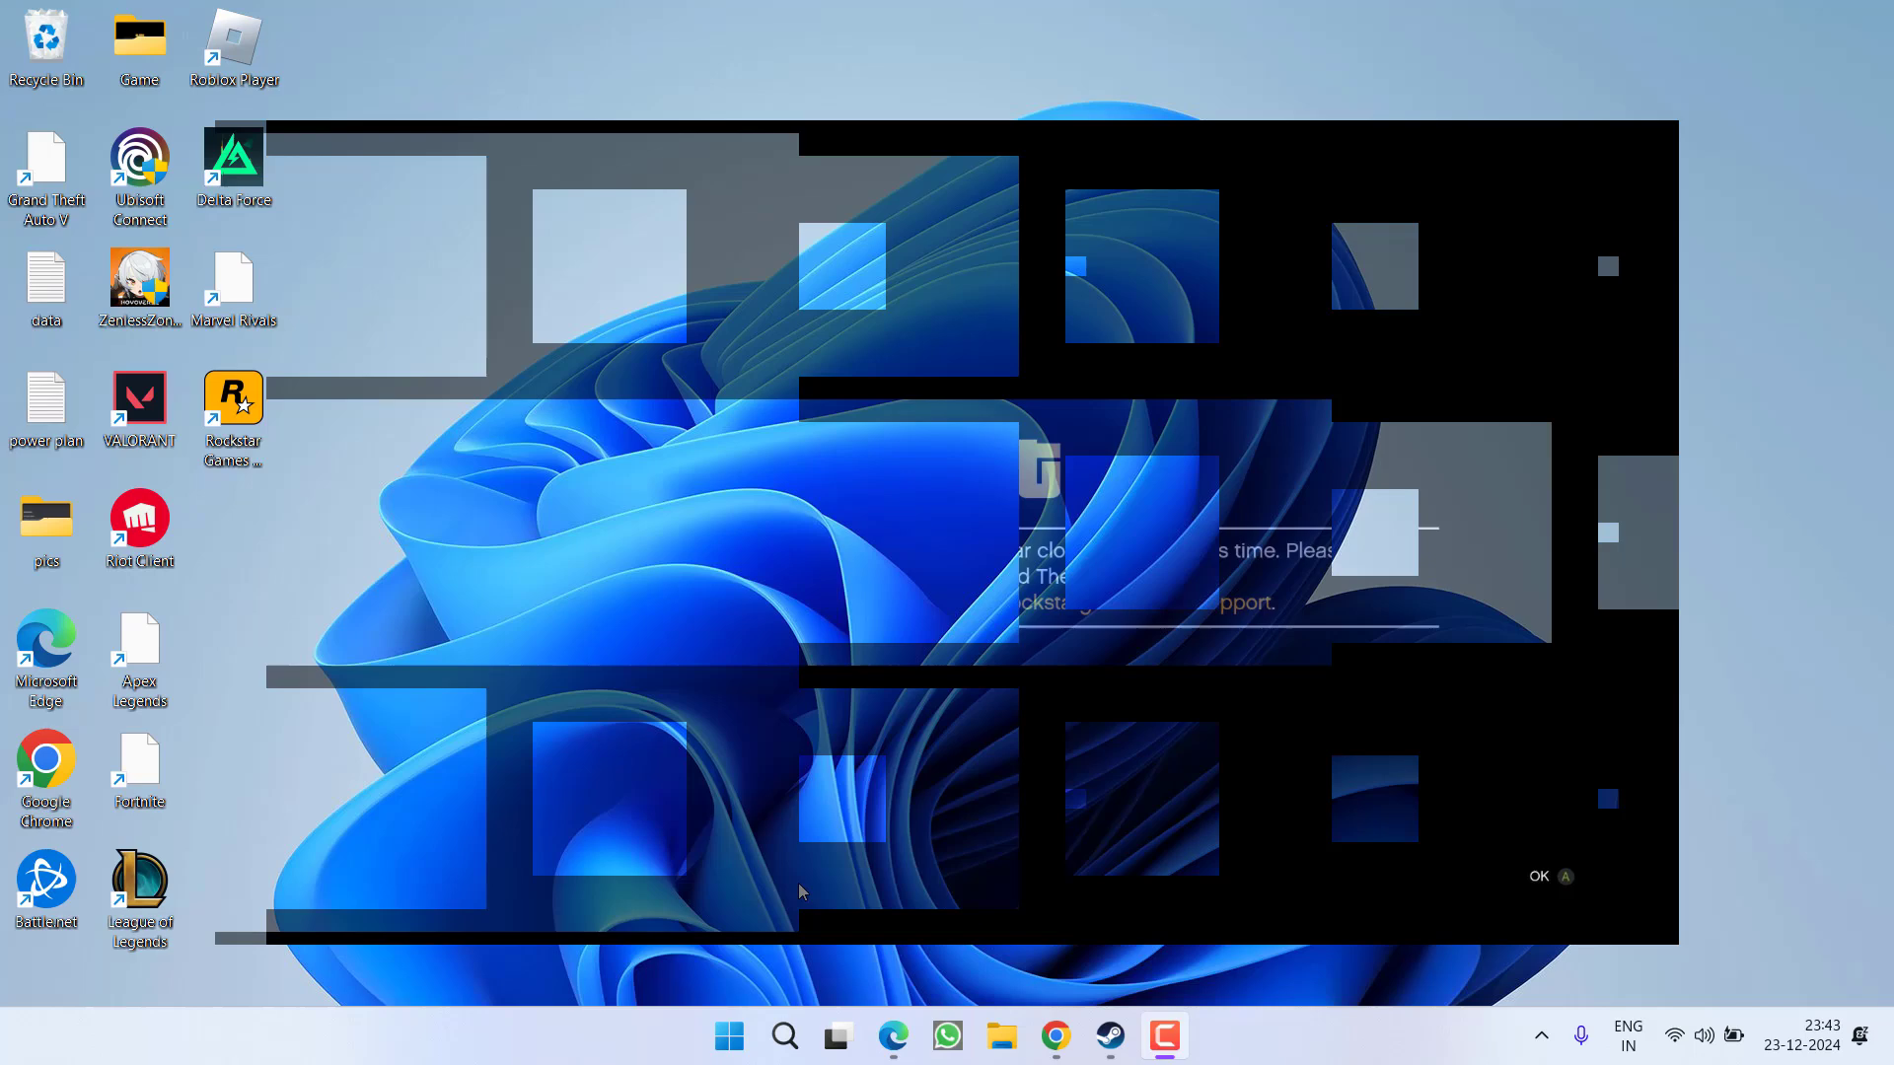
- Search the Start menu for cmd and run Command Prompt as administrator
left_click(729, 1034)
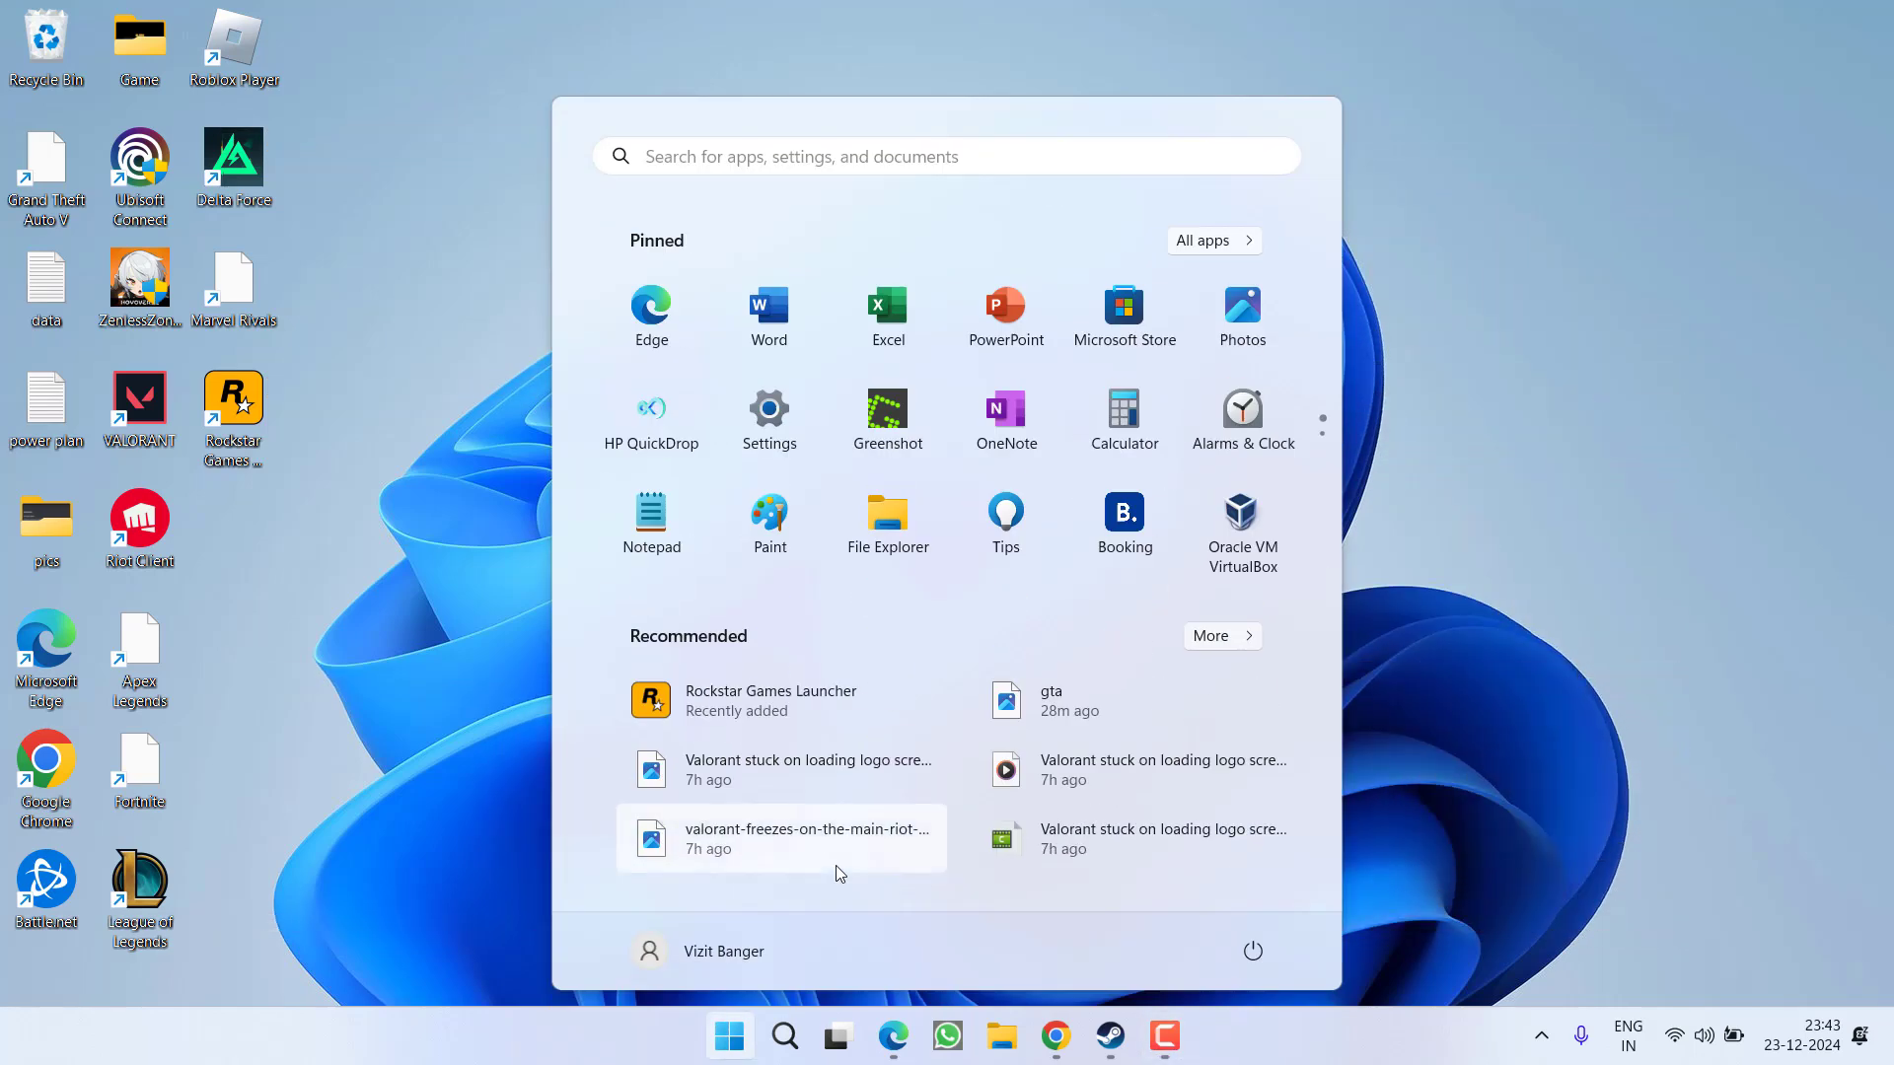
type("cmd")
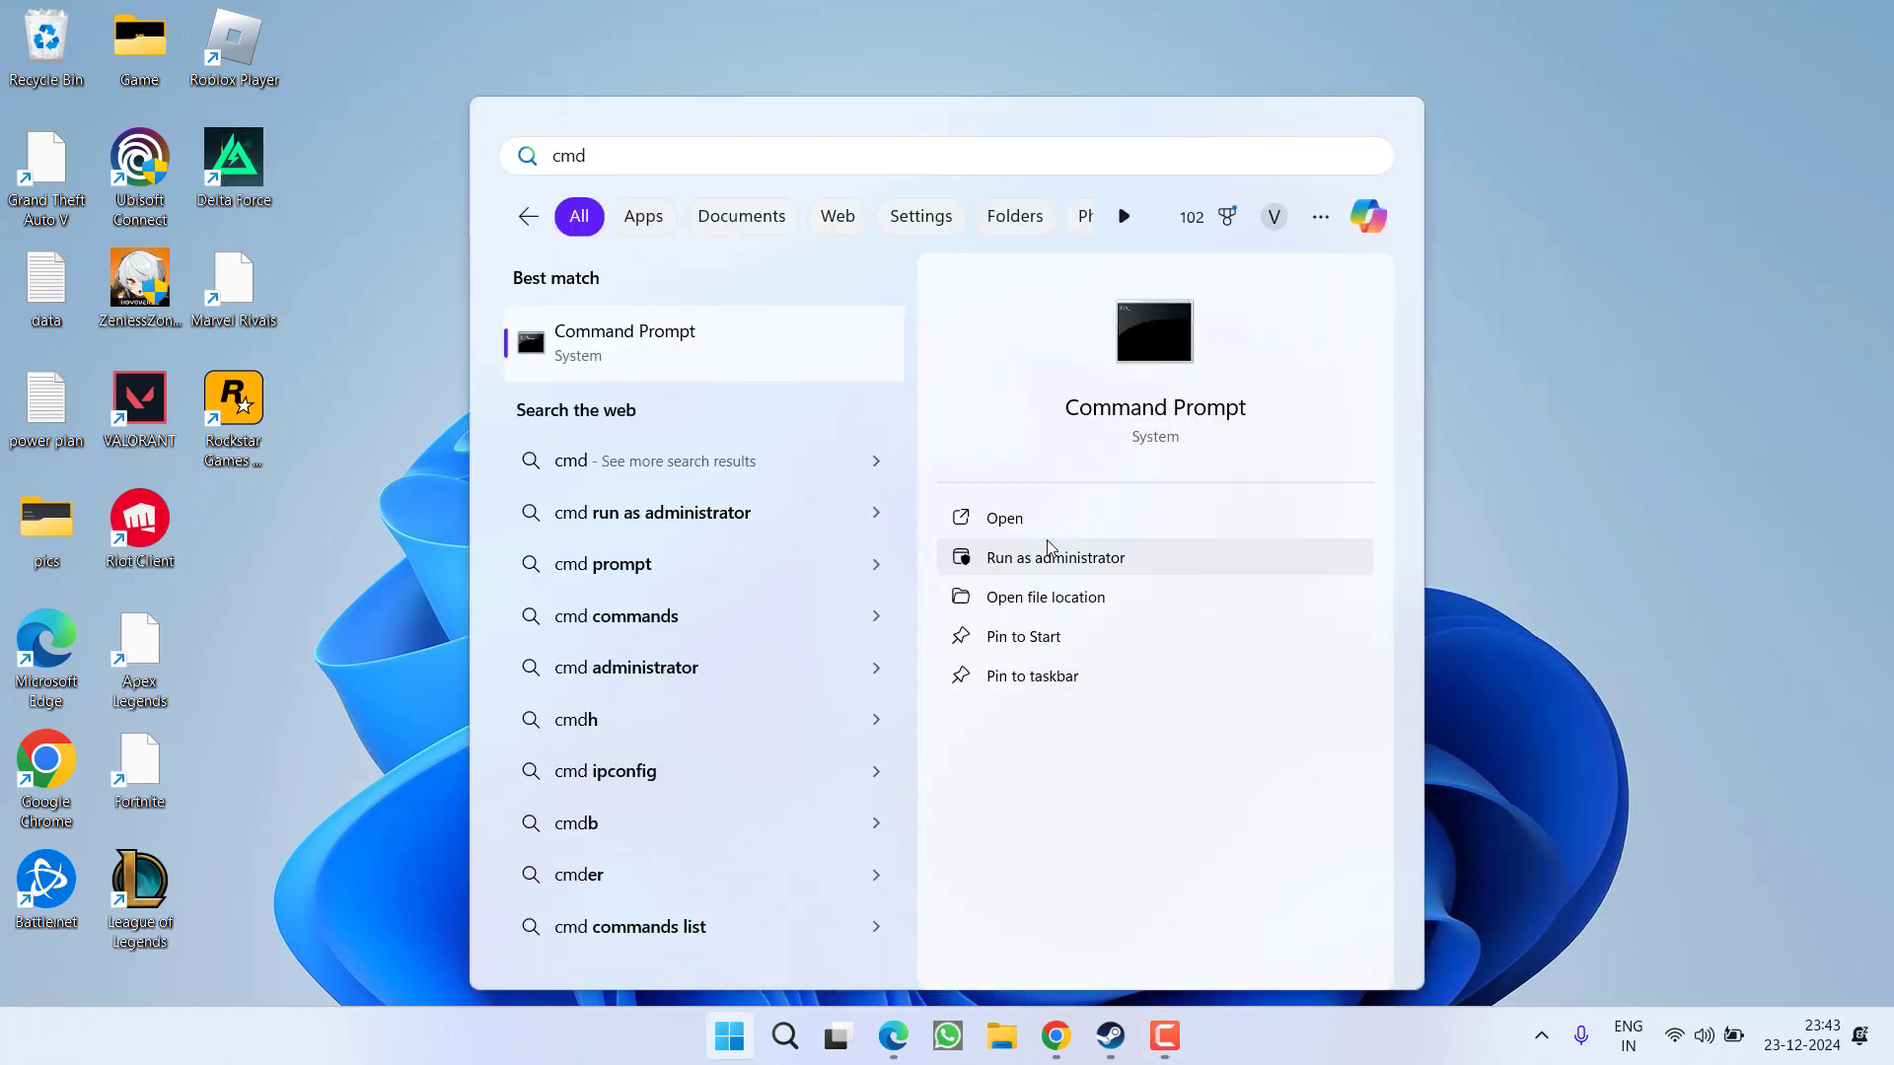
left_click(1054, 557)
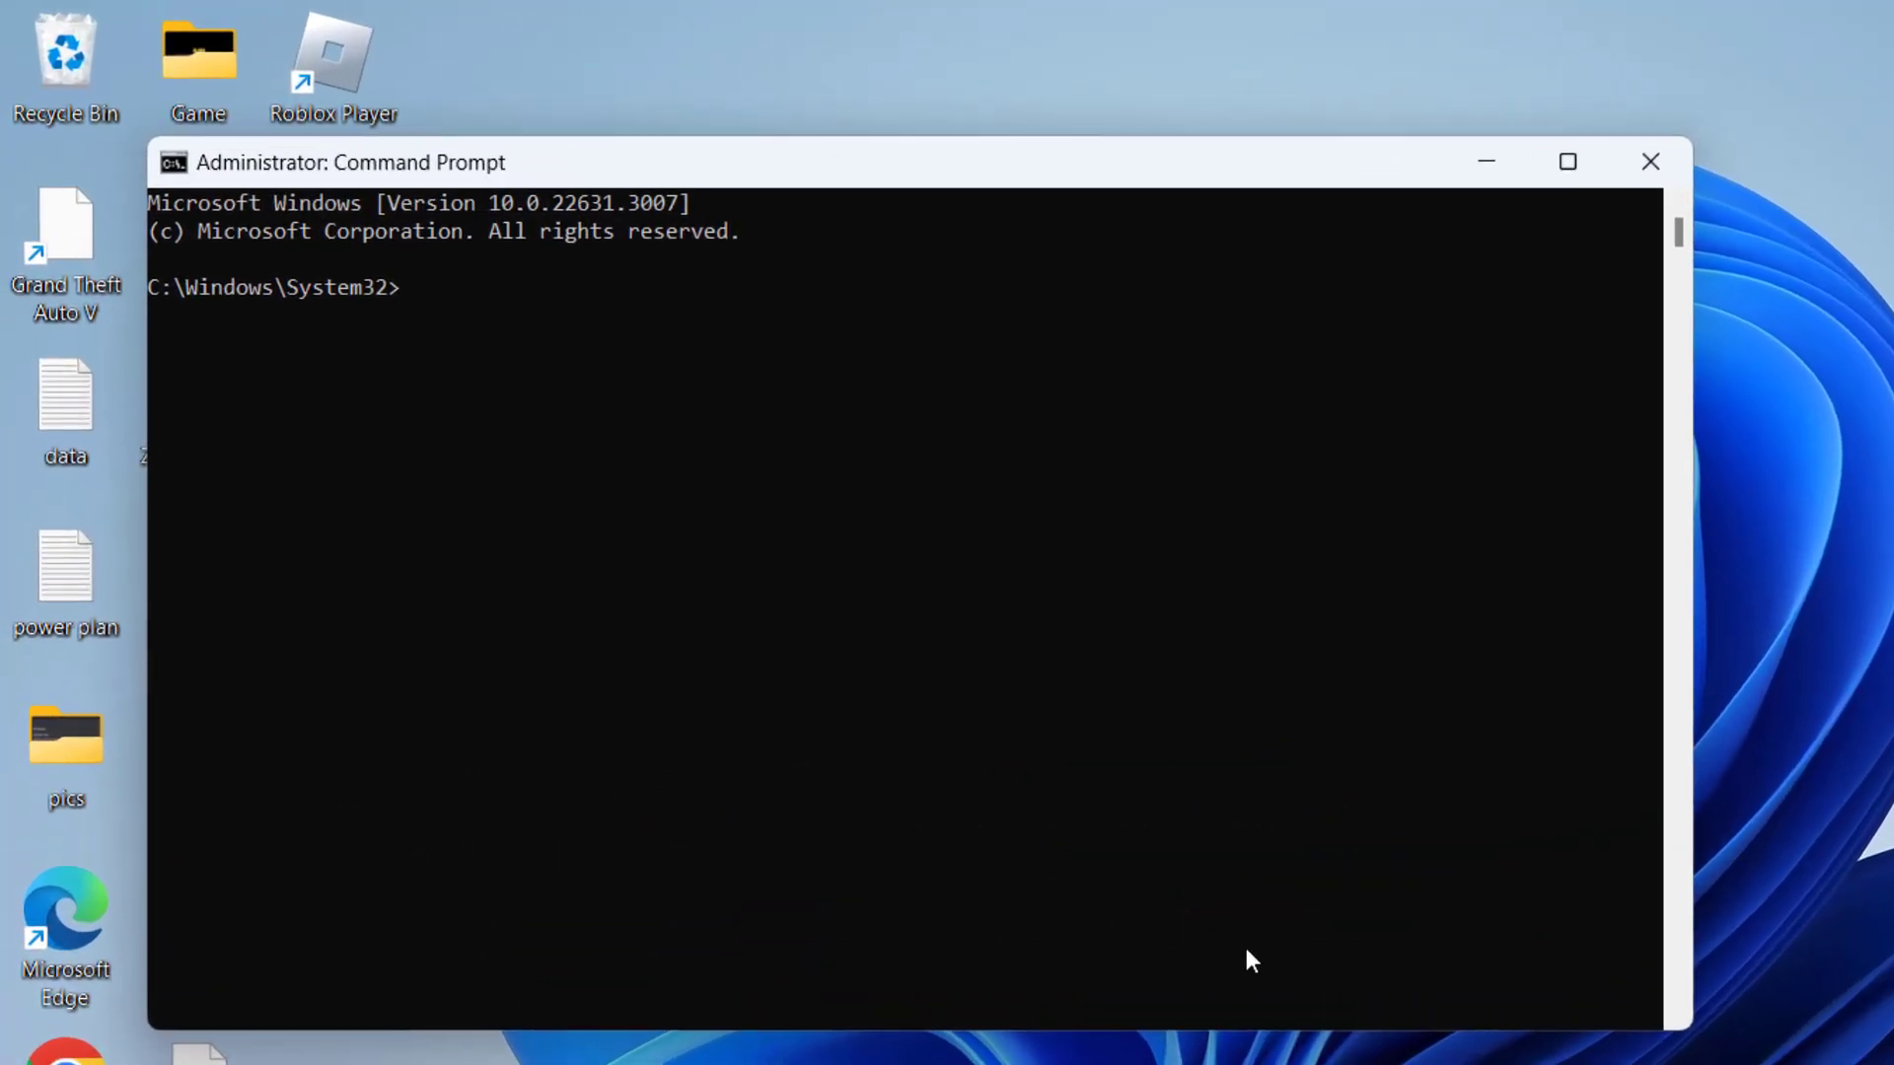
- Run netsh int ip reset to reset the IP stack
type("net")
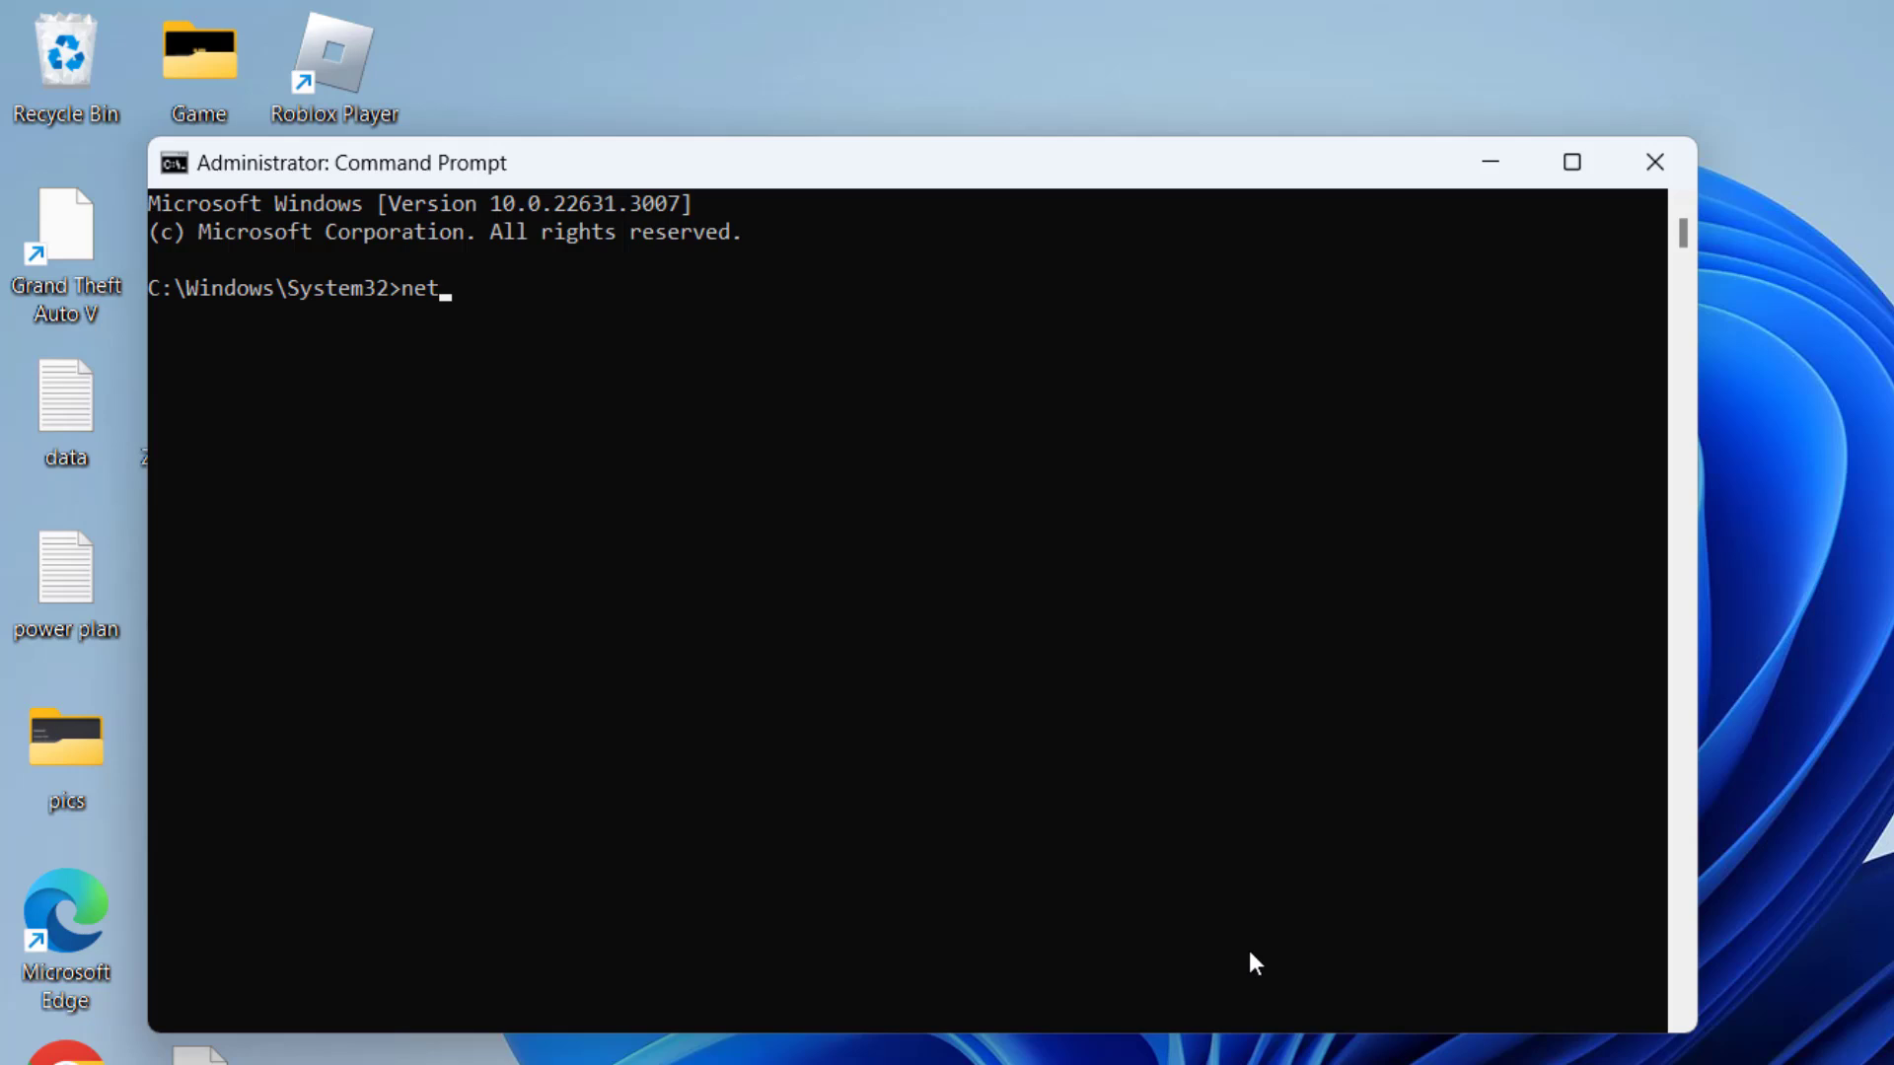
type("sh int")
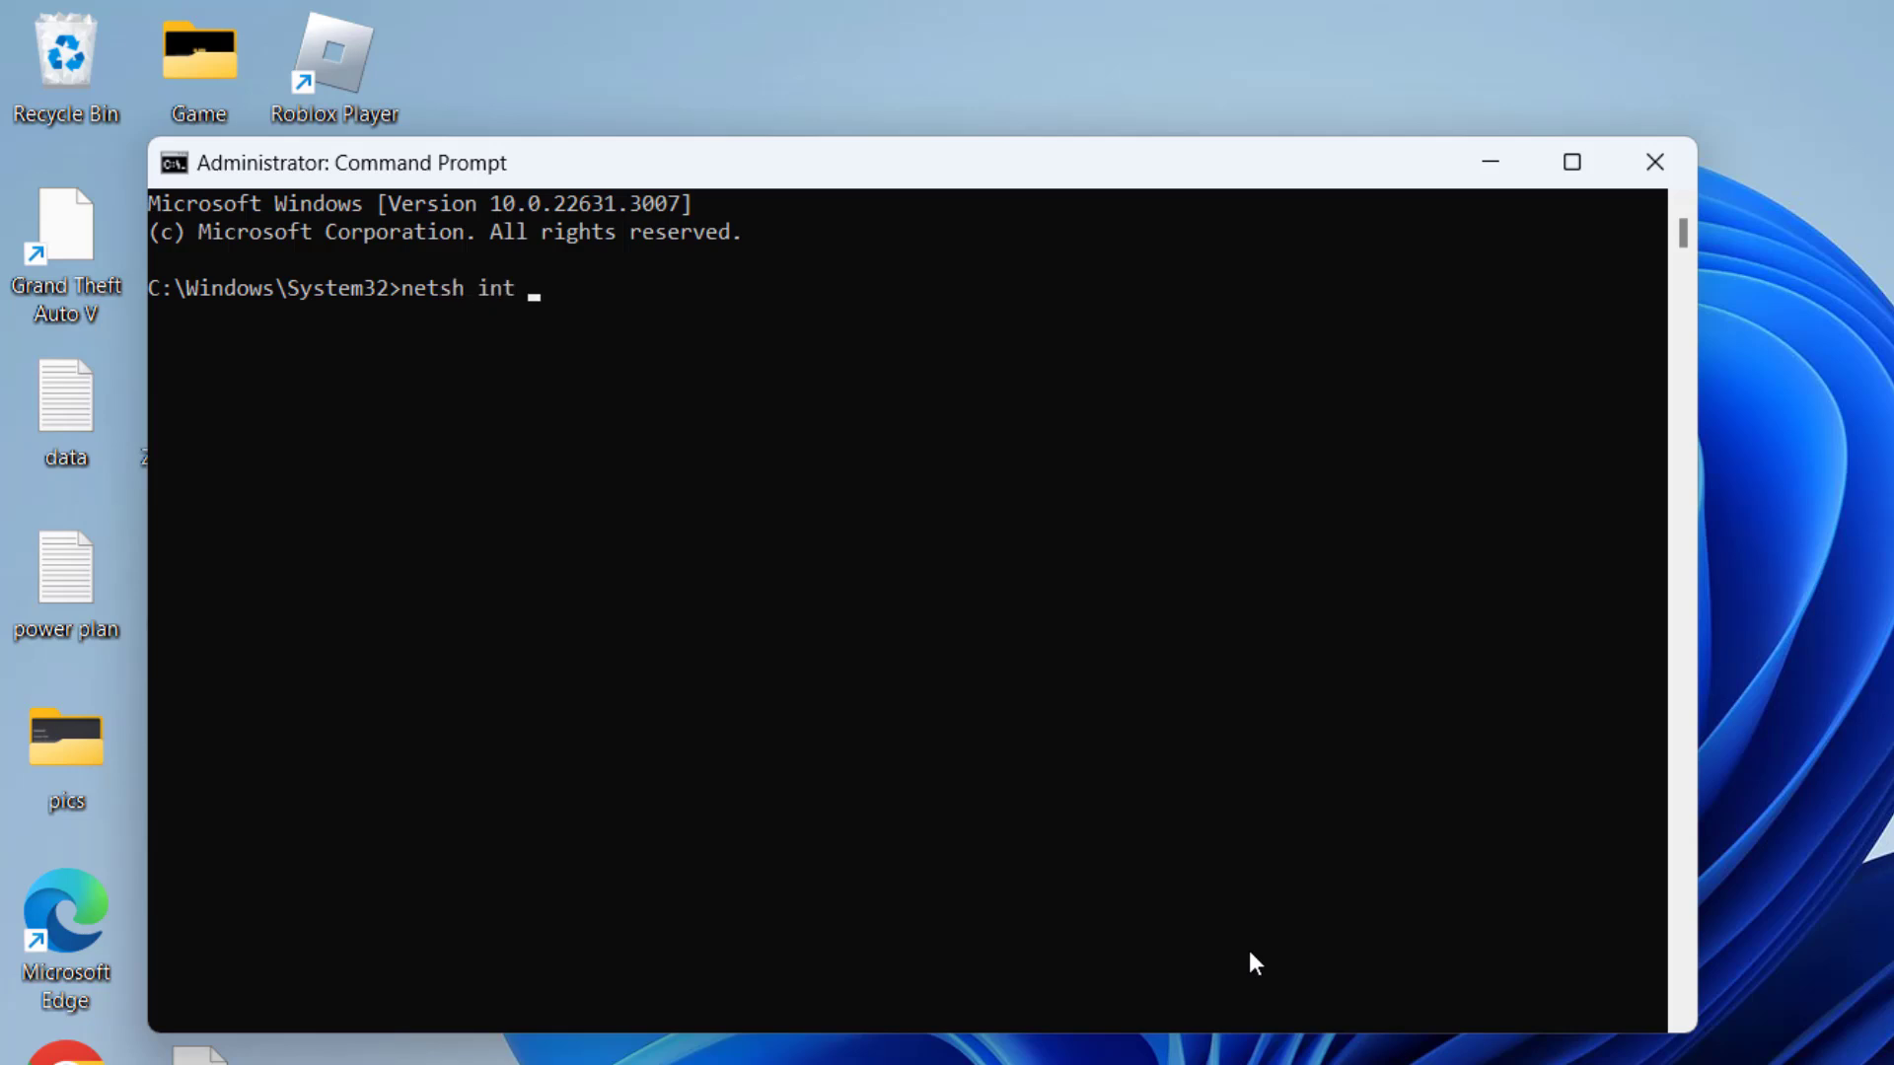
key("Enter")
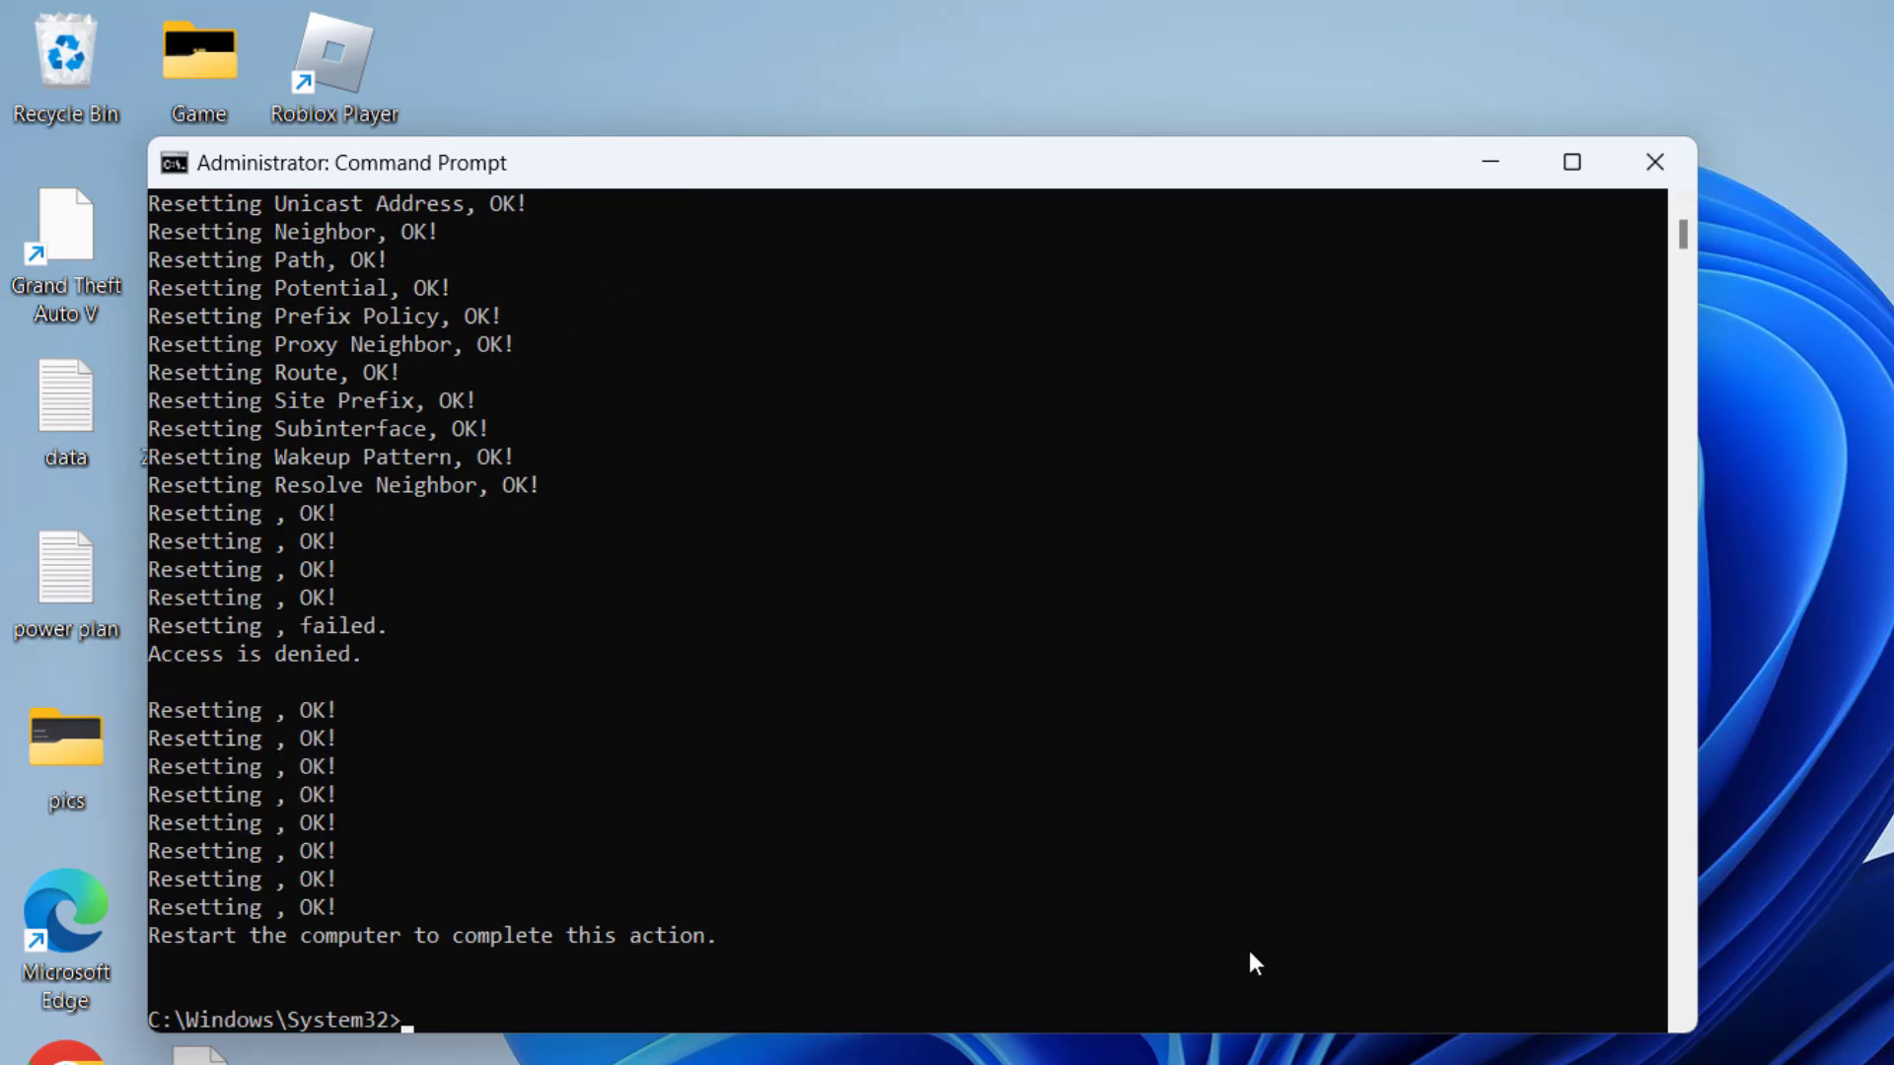
- Run netsh winsock reset and ipconfig /flushdns, then close Command Prompt
type("netsh winsock reset")
type("ipc")
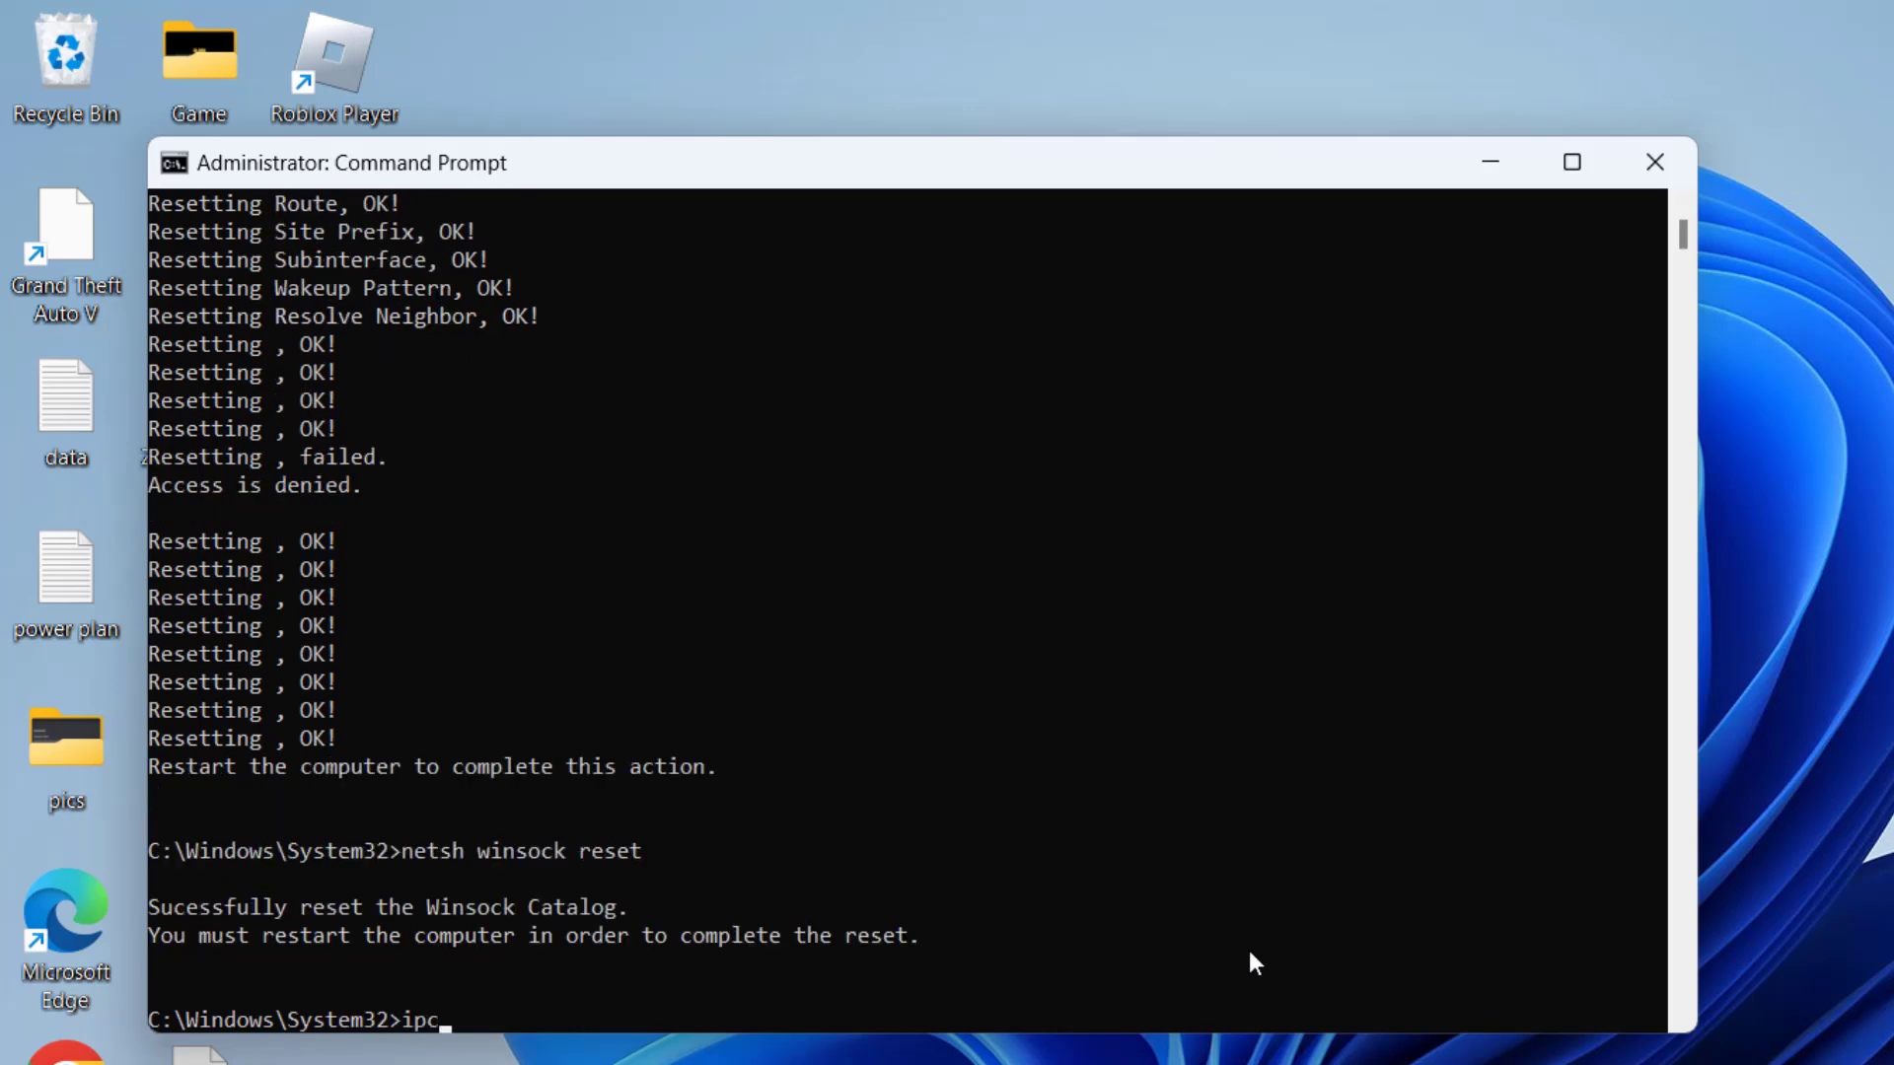
type("onfig /fl")
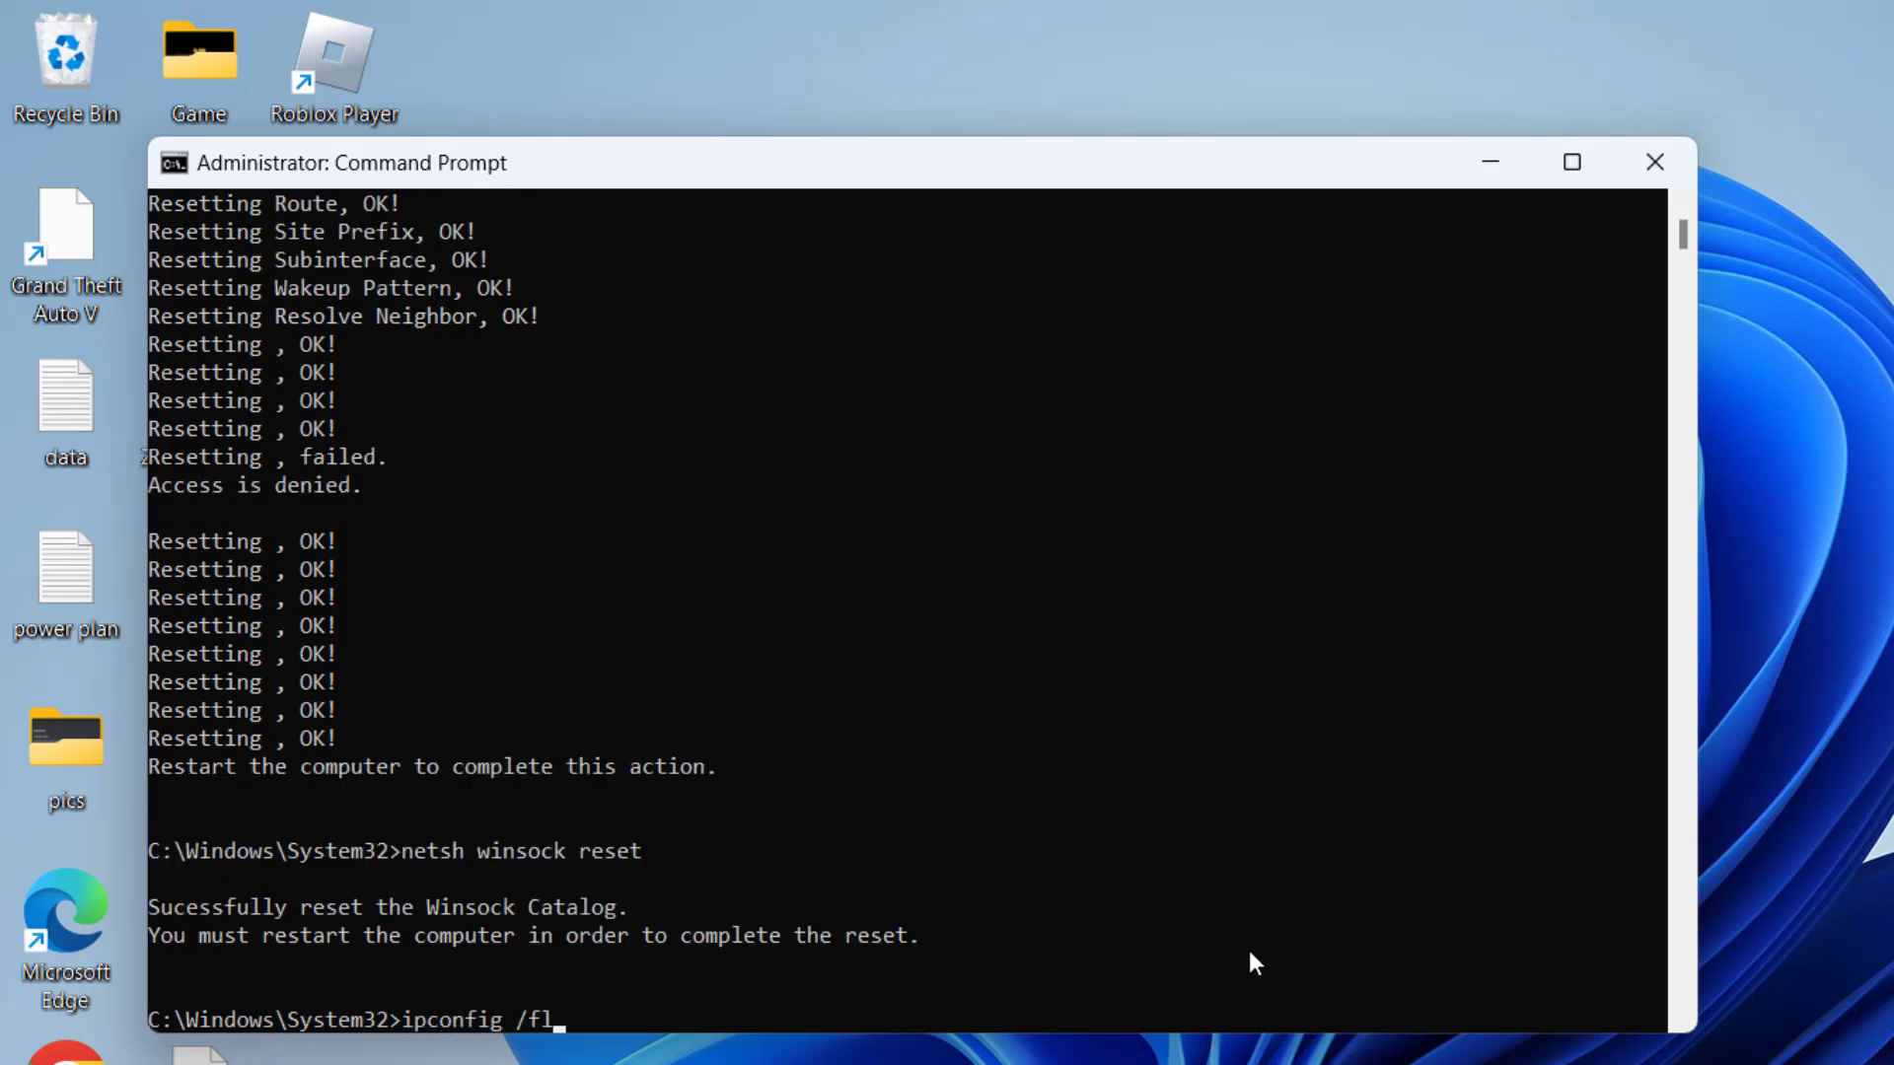
type("ushdns")
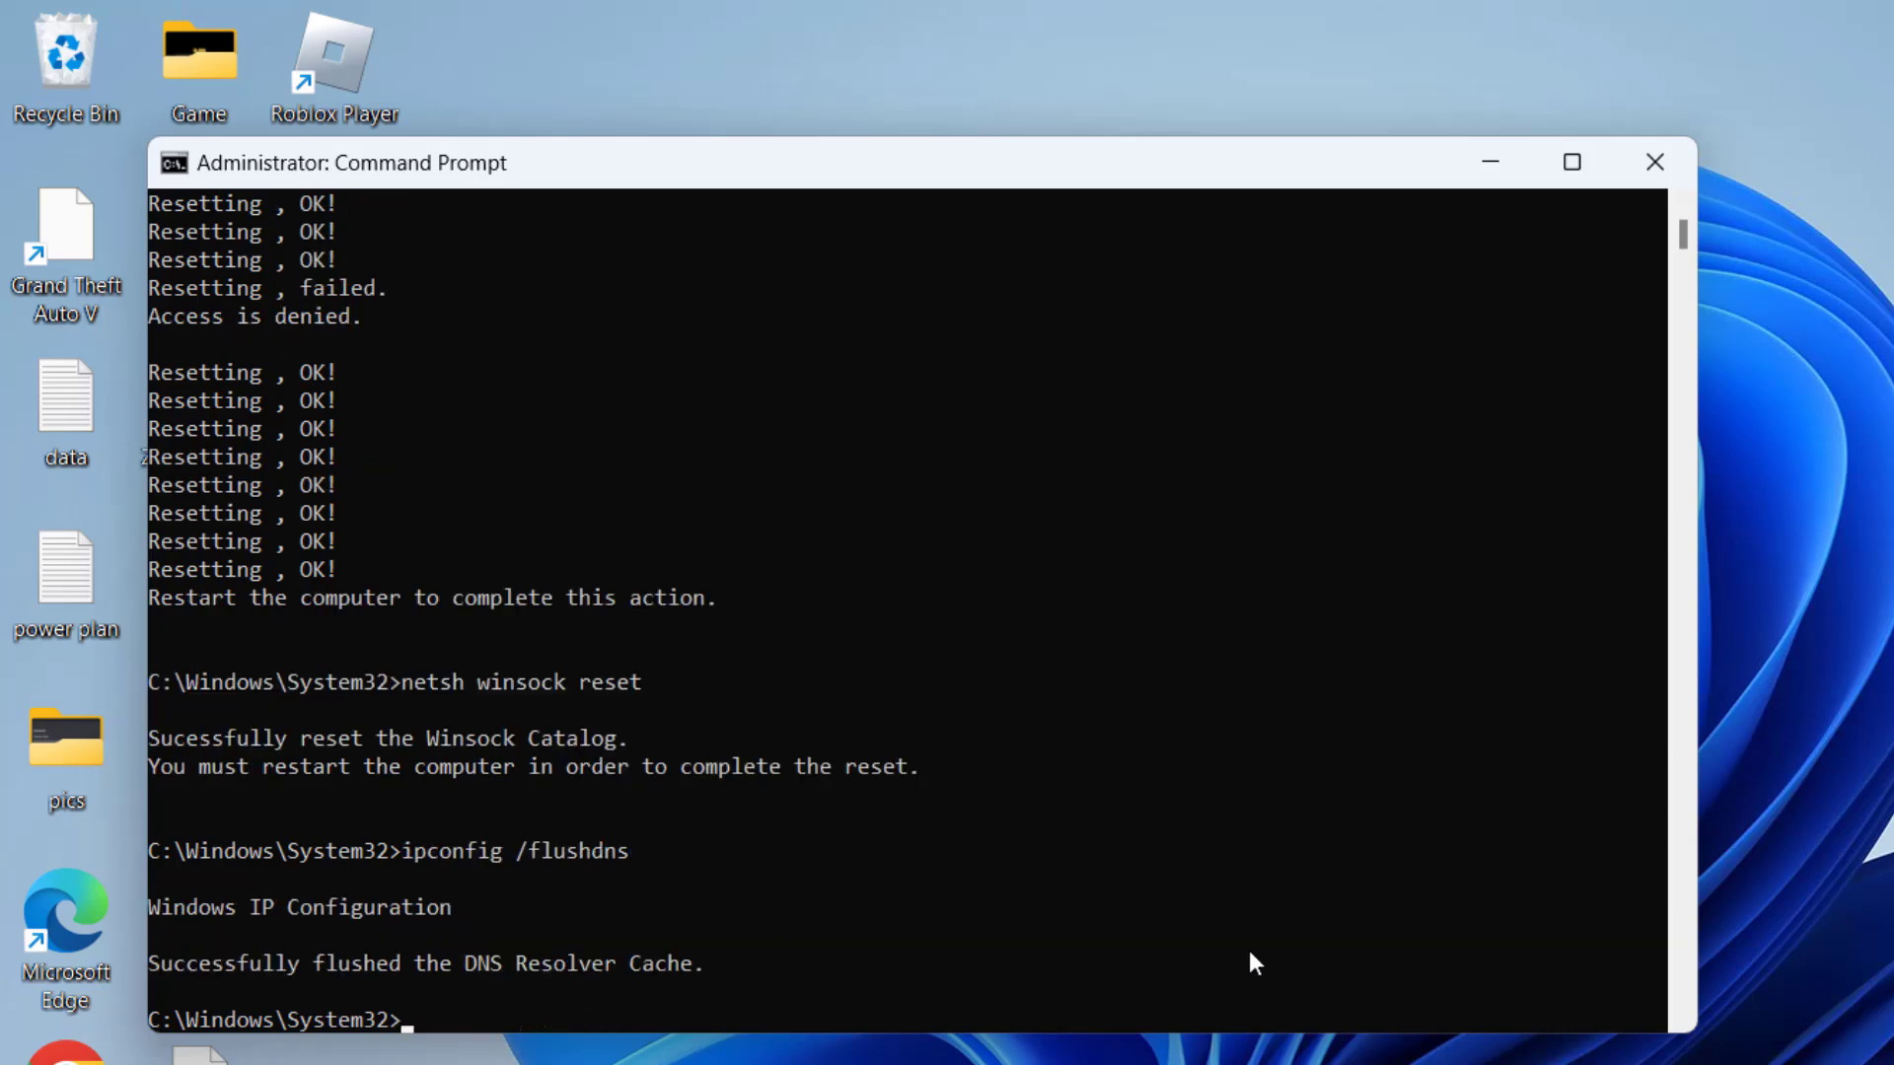
mouse_move(319, 875)
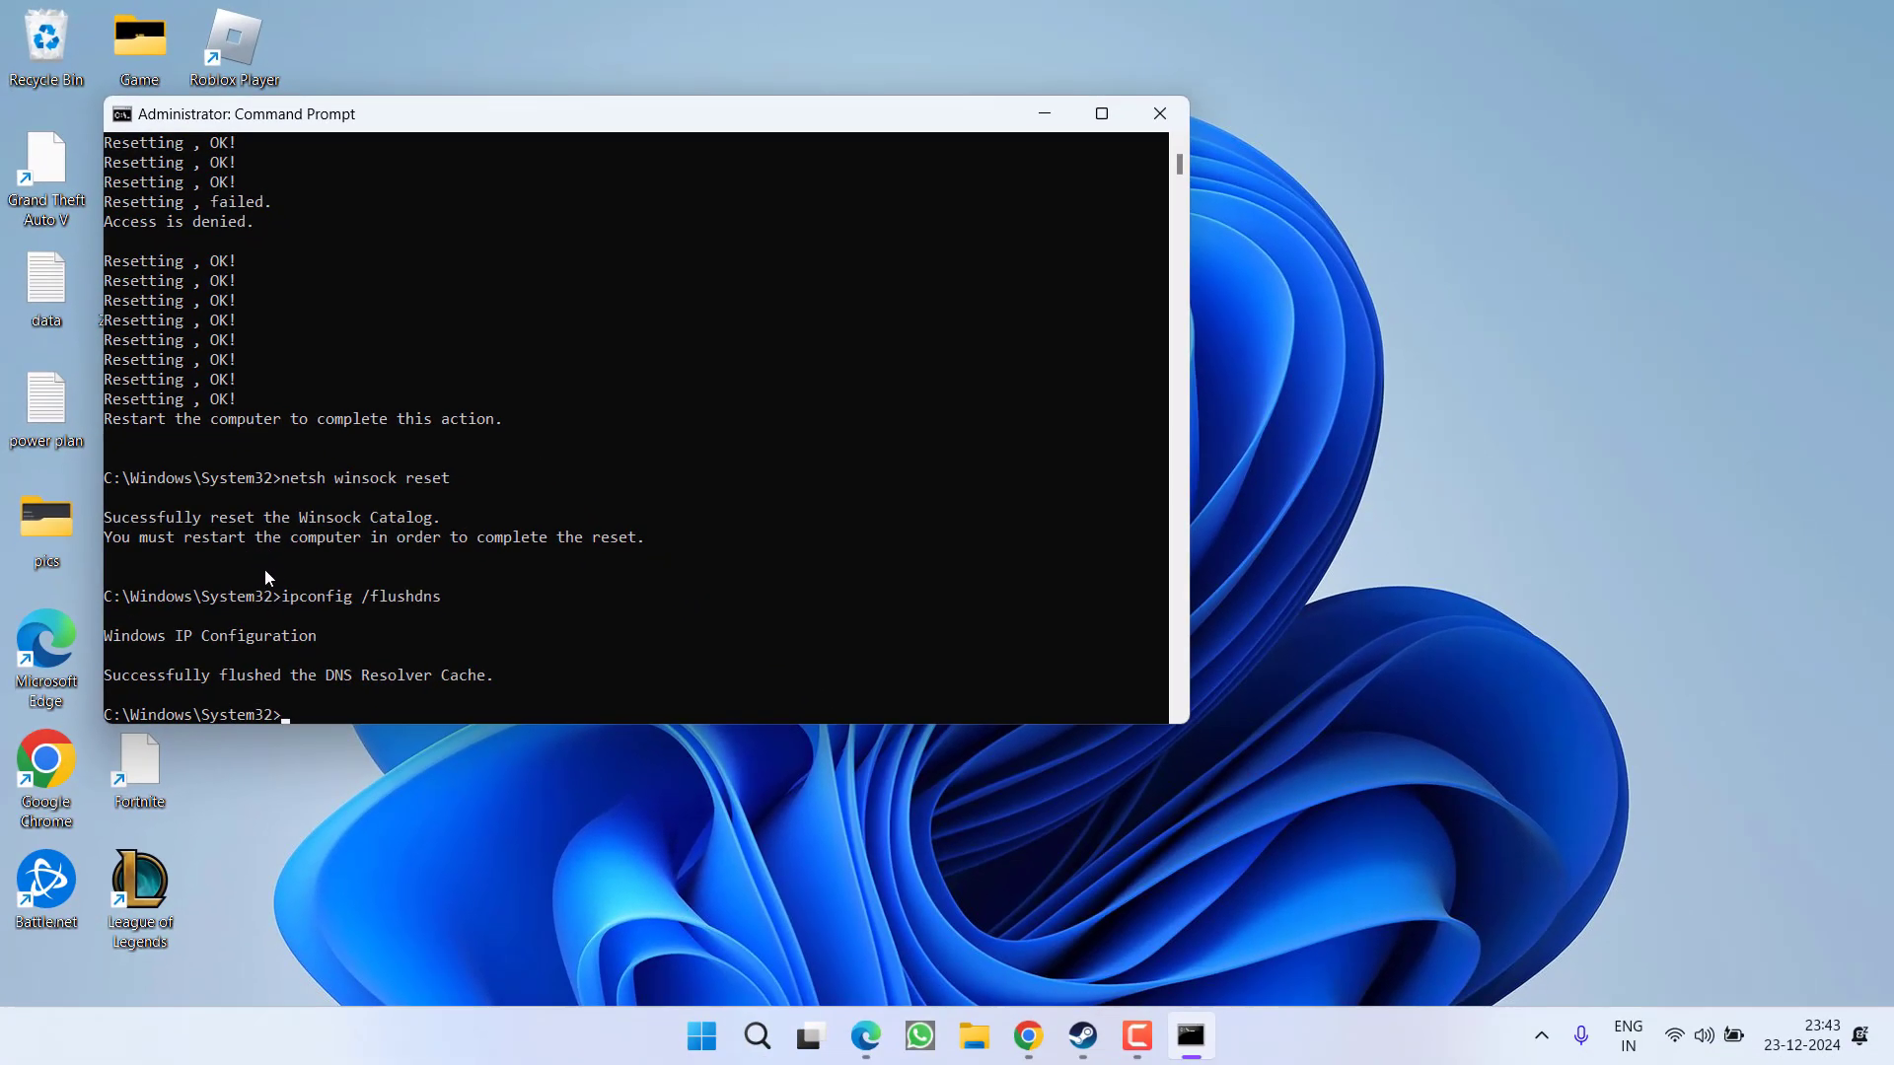
left_click(1160, 113)
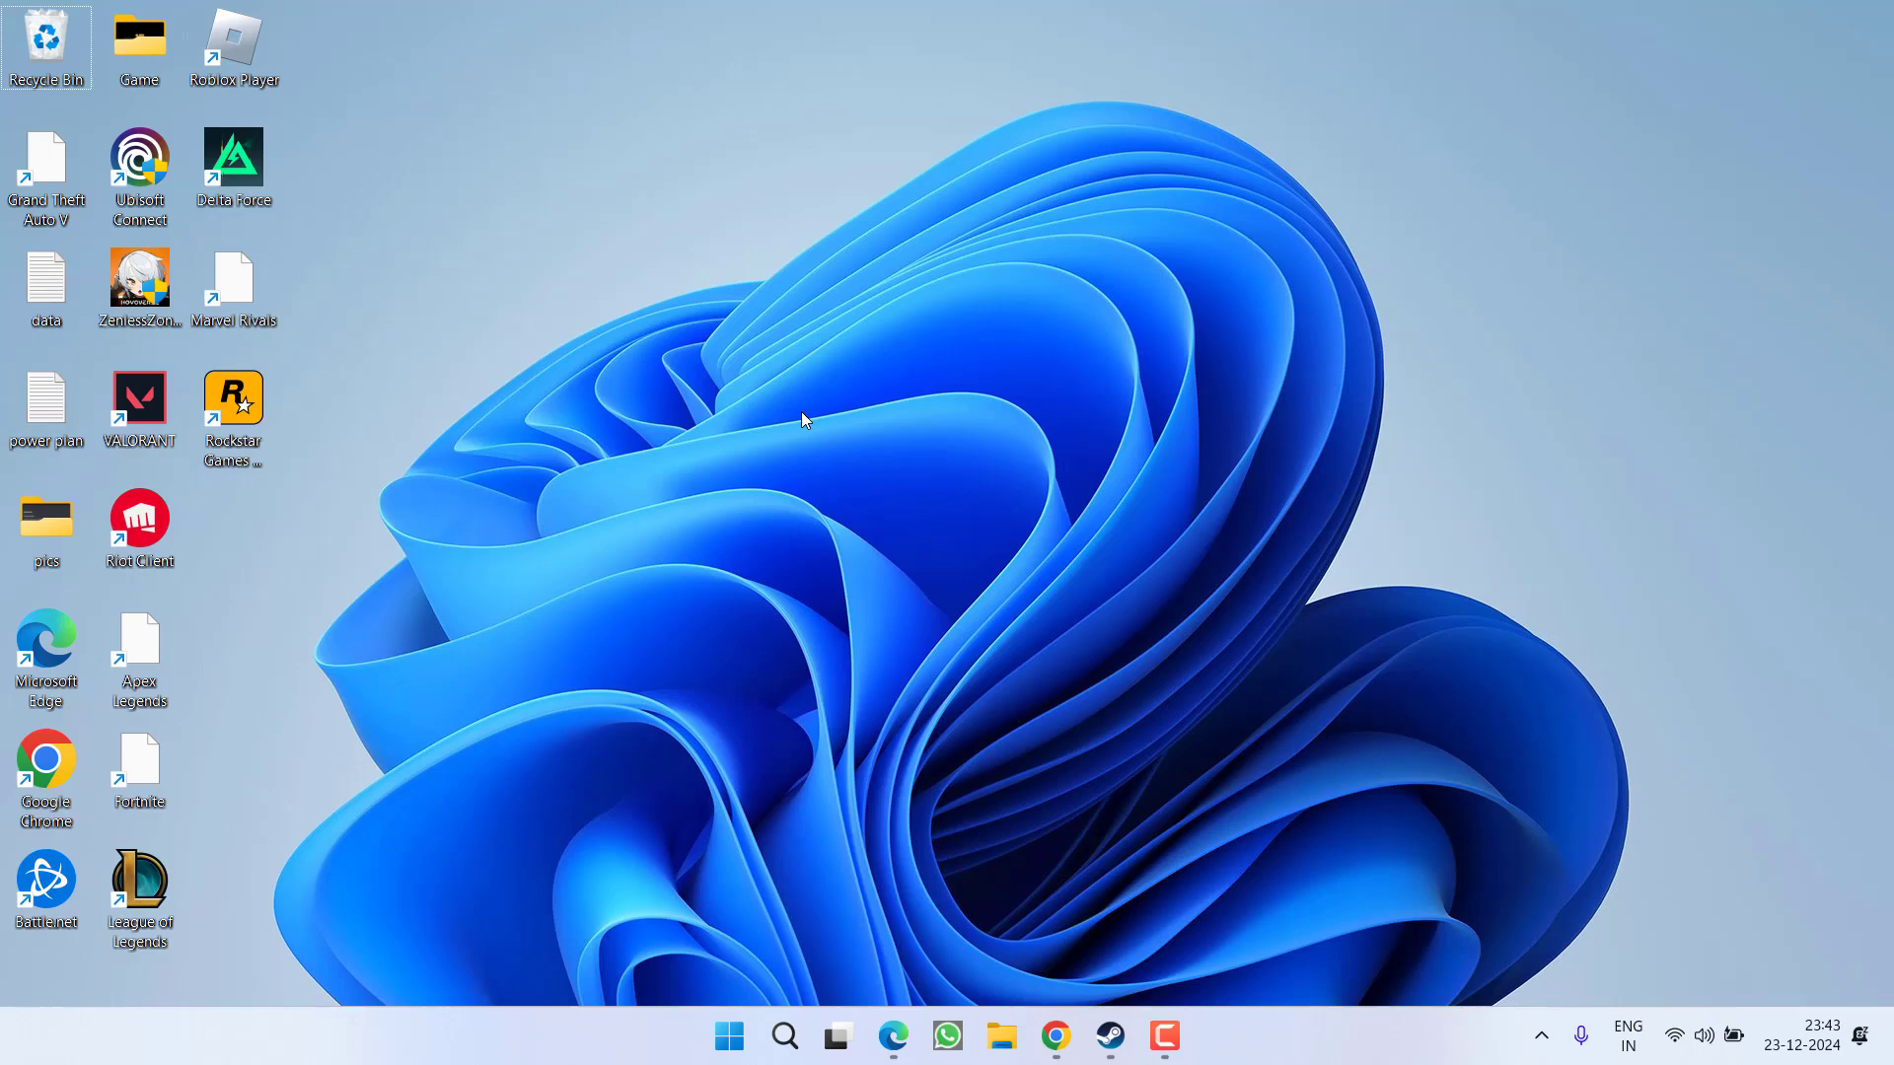
mouse_move(803, 439)
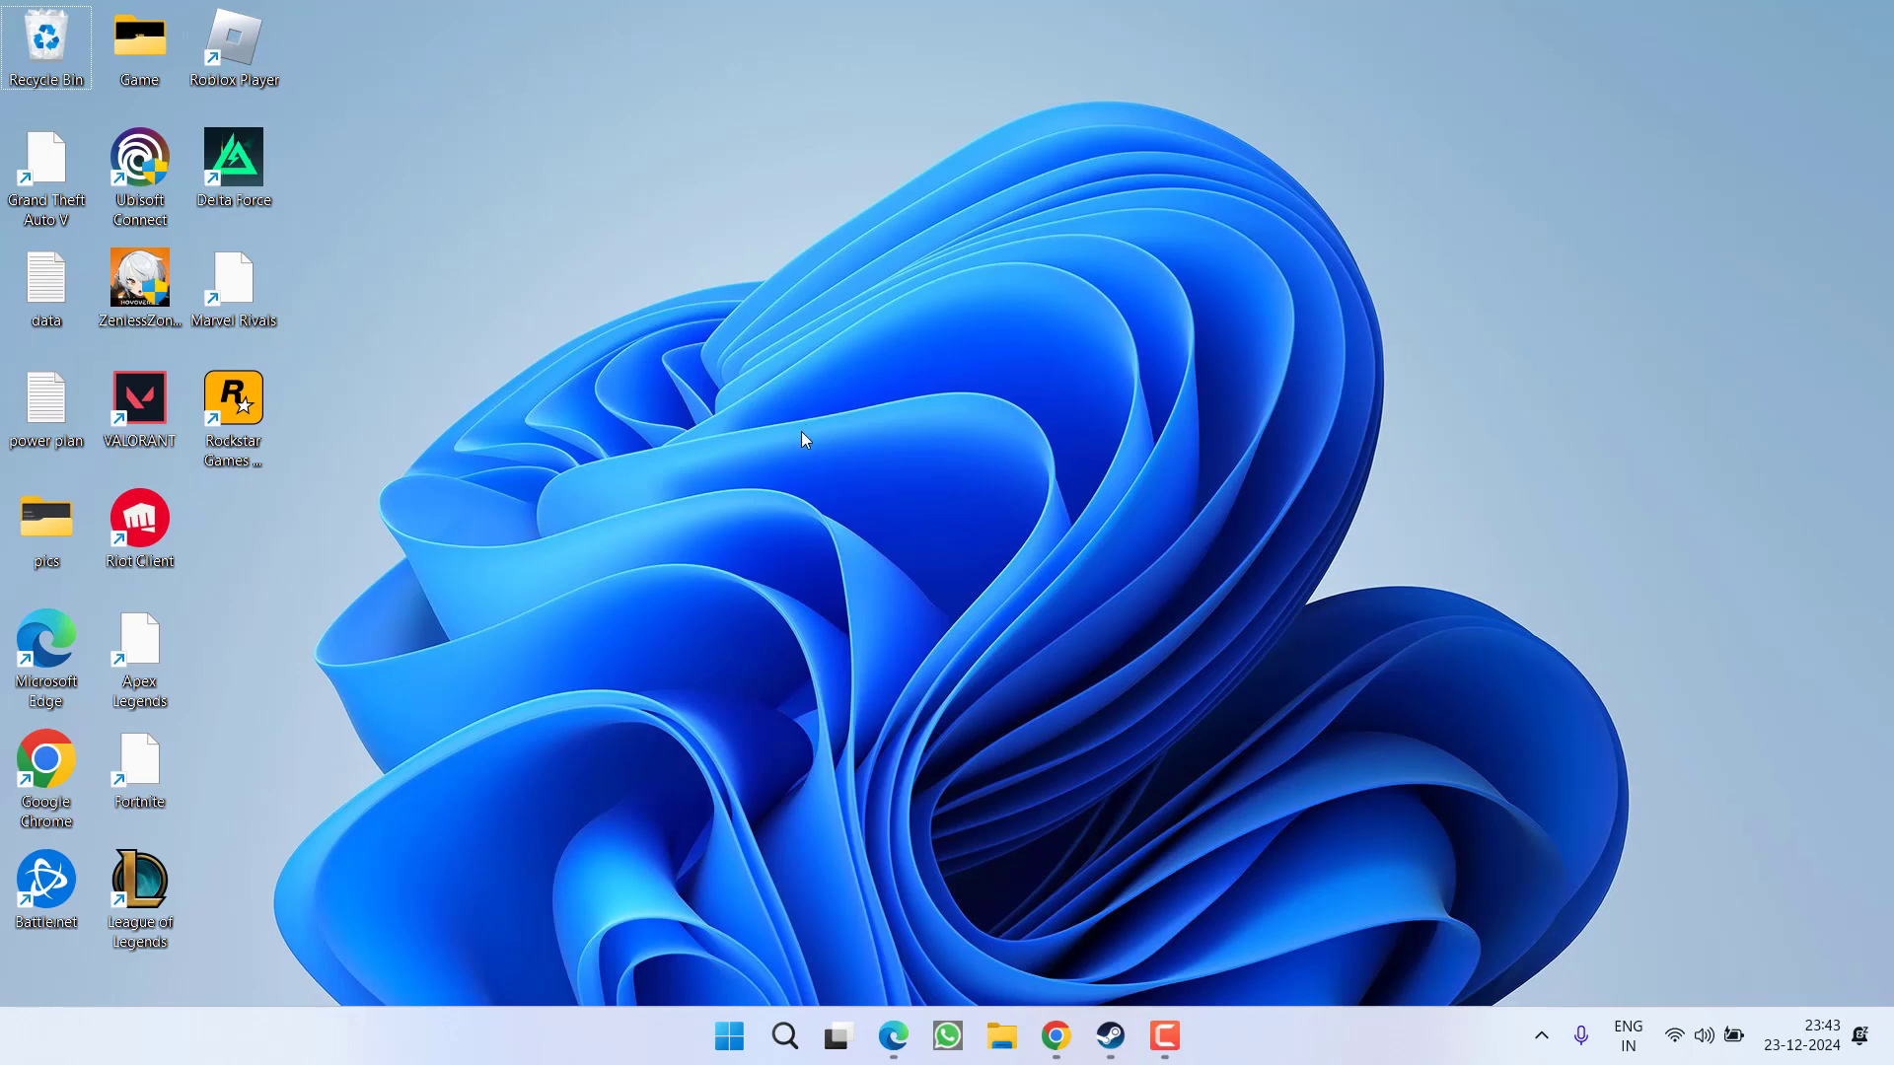
- Open File Explorer from the taskbar to view This PC
left_click(1001, 1036)
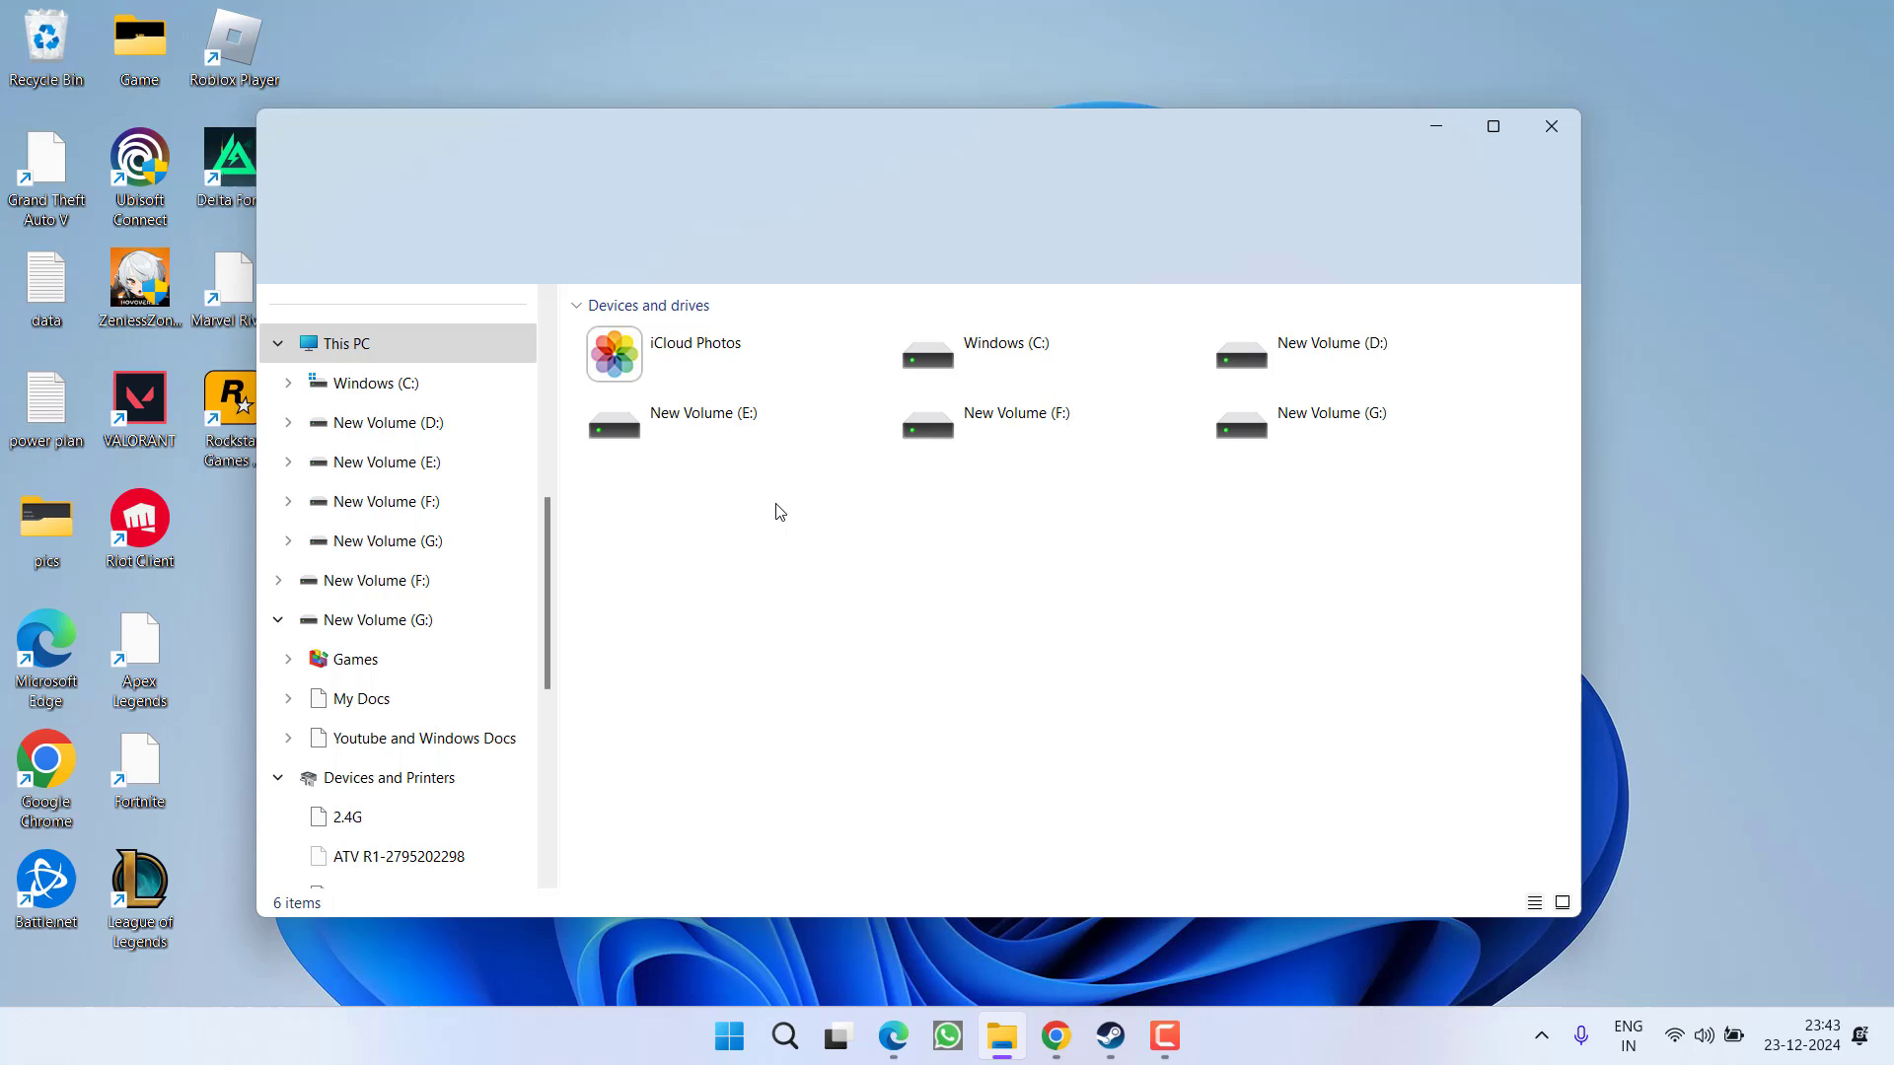
- Browse from the Windows (C:) drive into Users and the personal user folder
double_click(1006, 343)
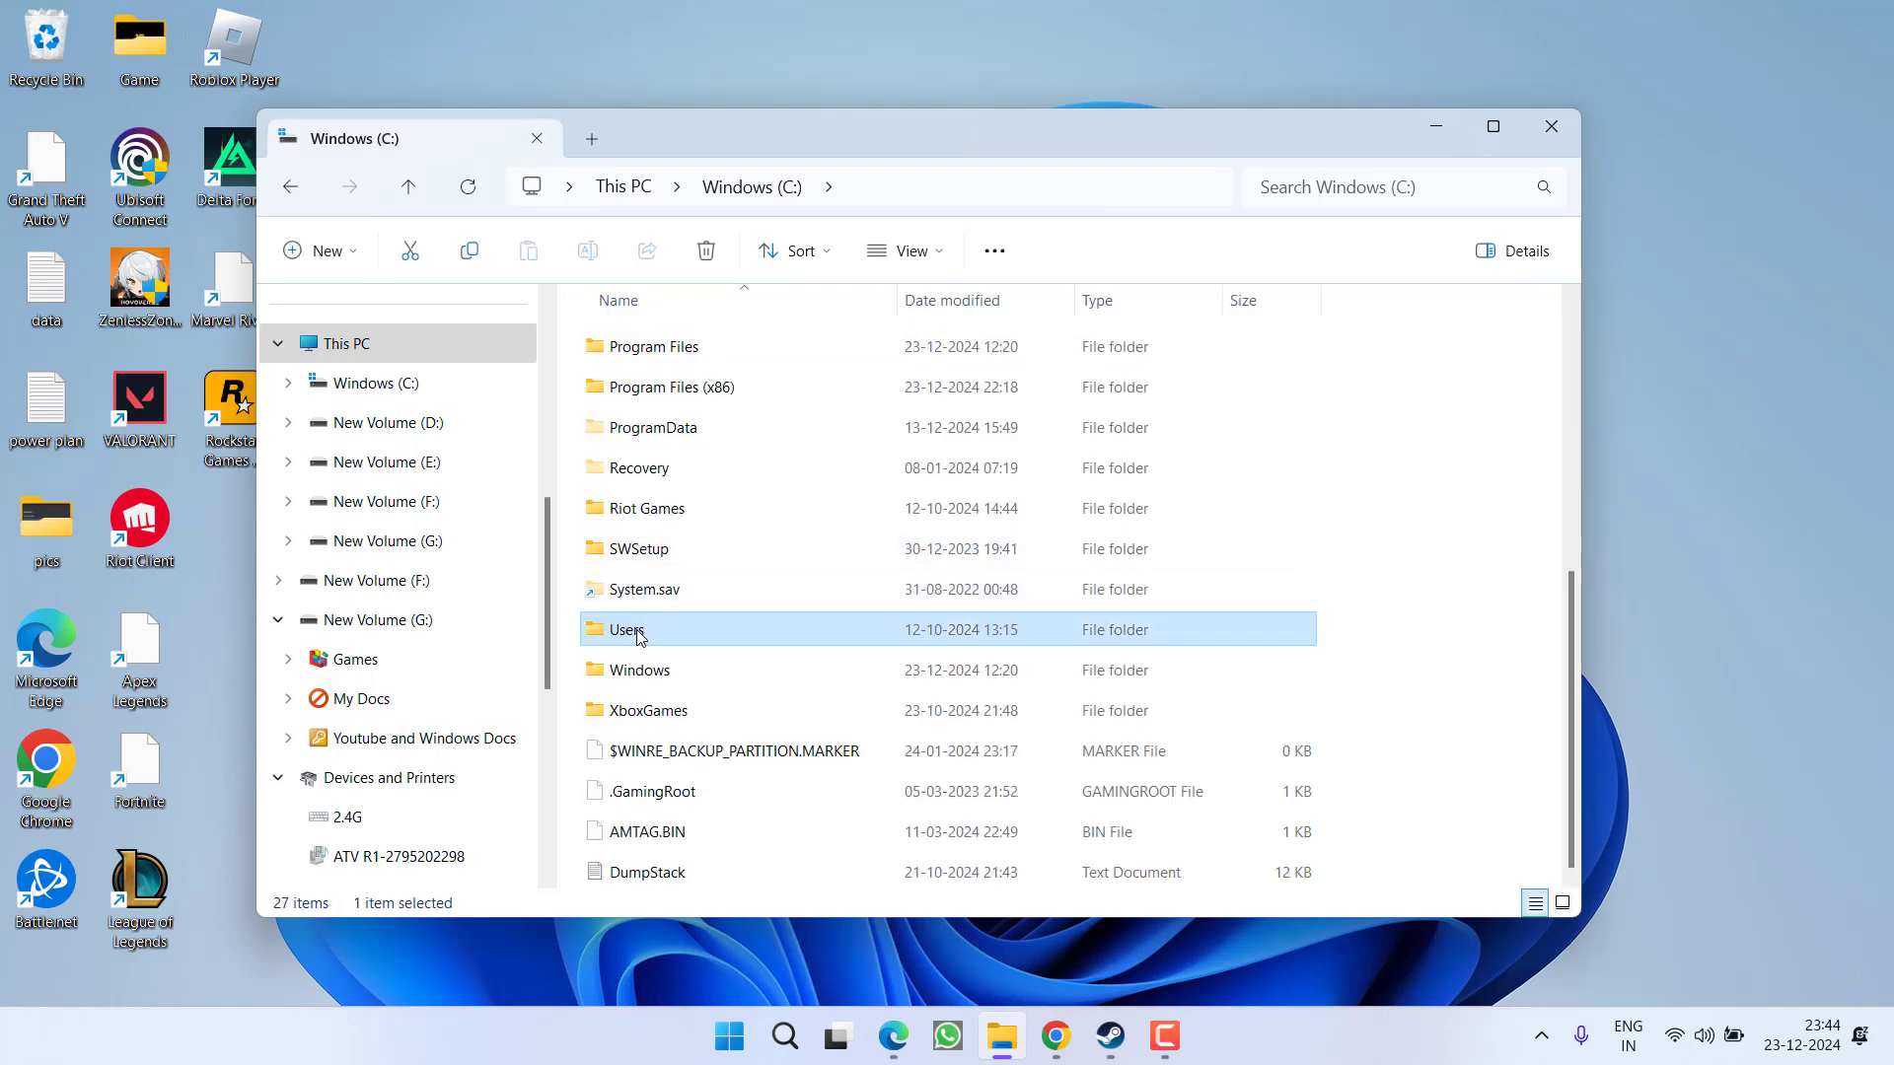
double_click(626, 629)
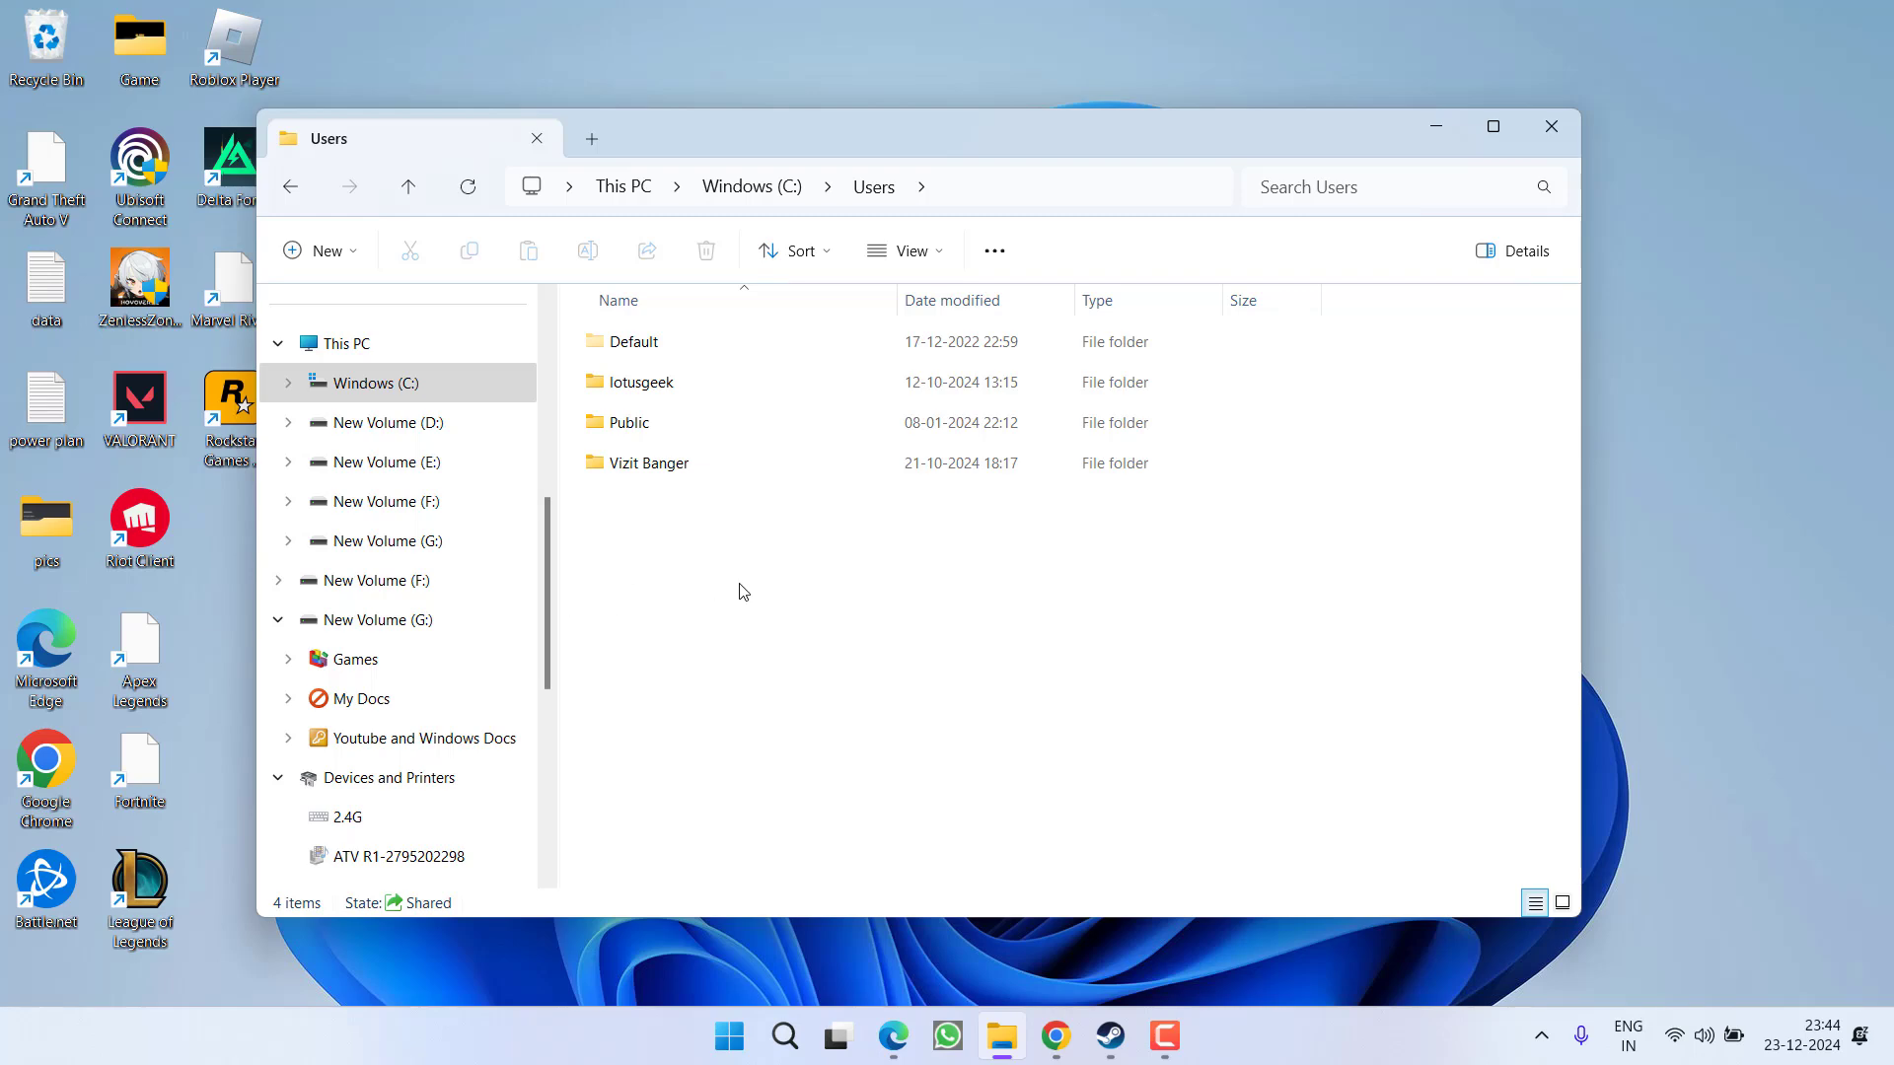
left_click(729, 1036)
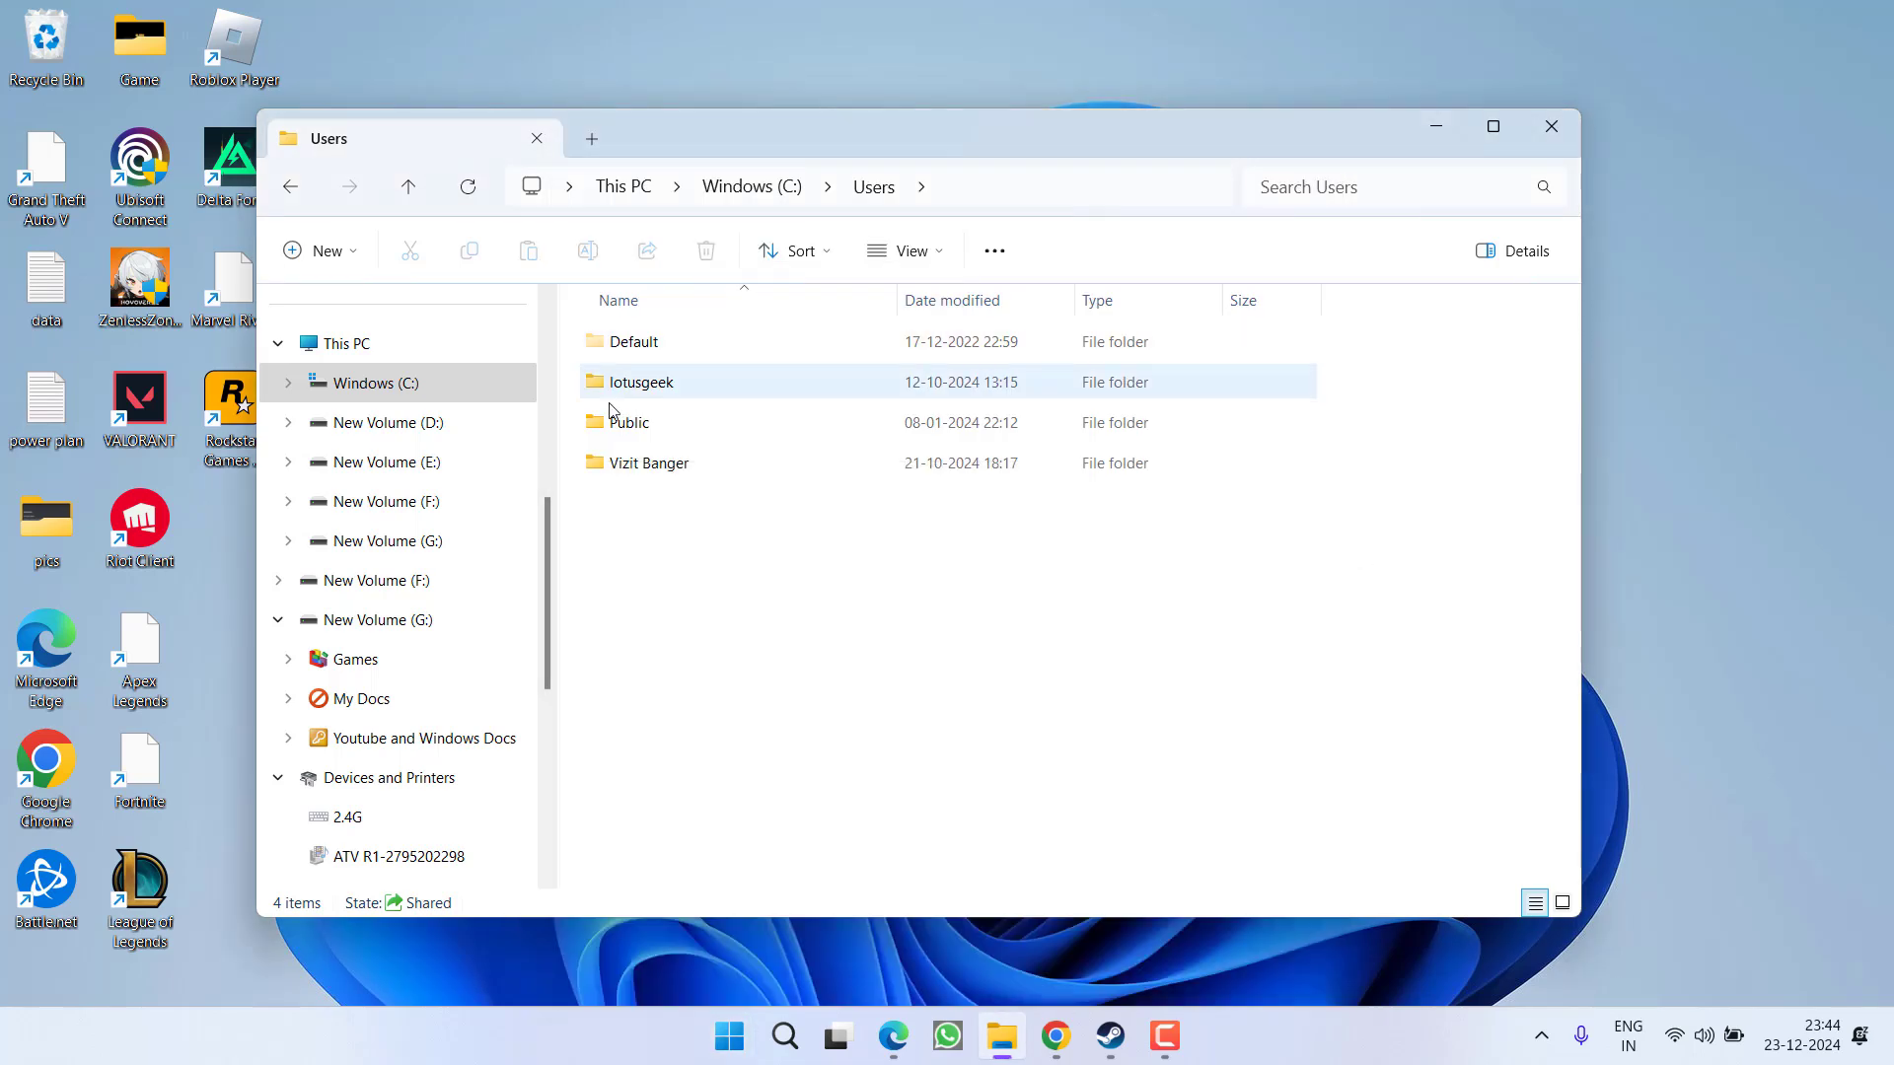
double_click(647, 463)
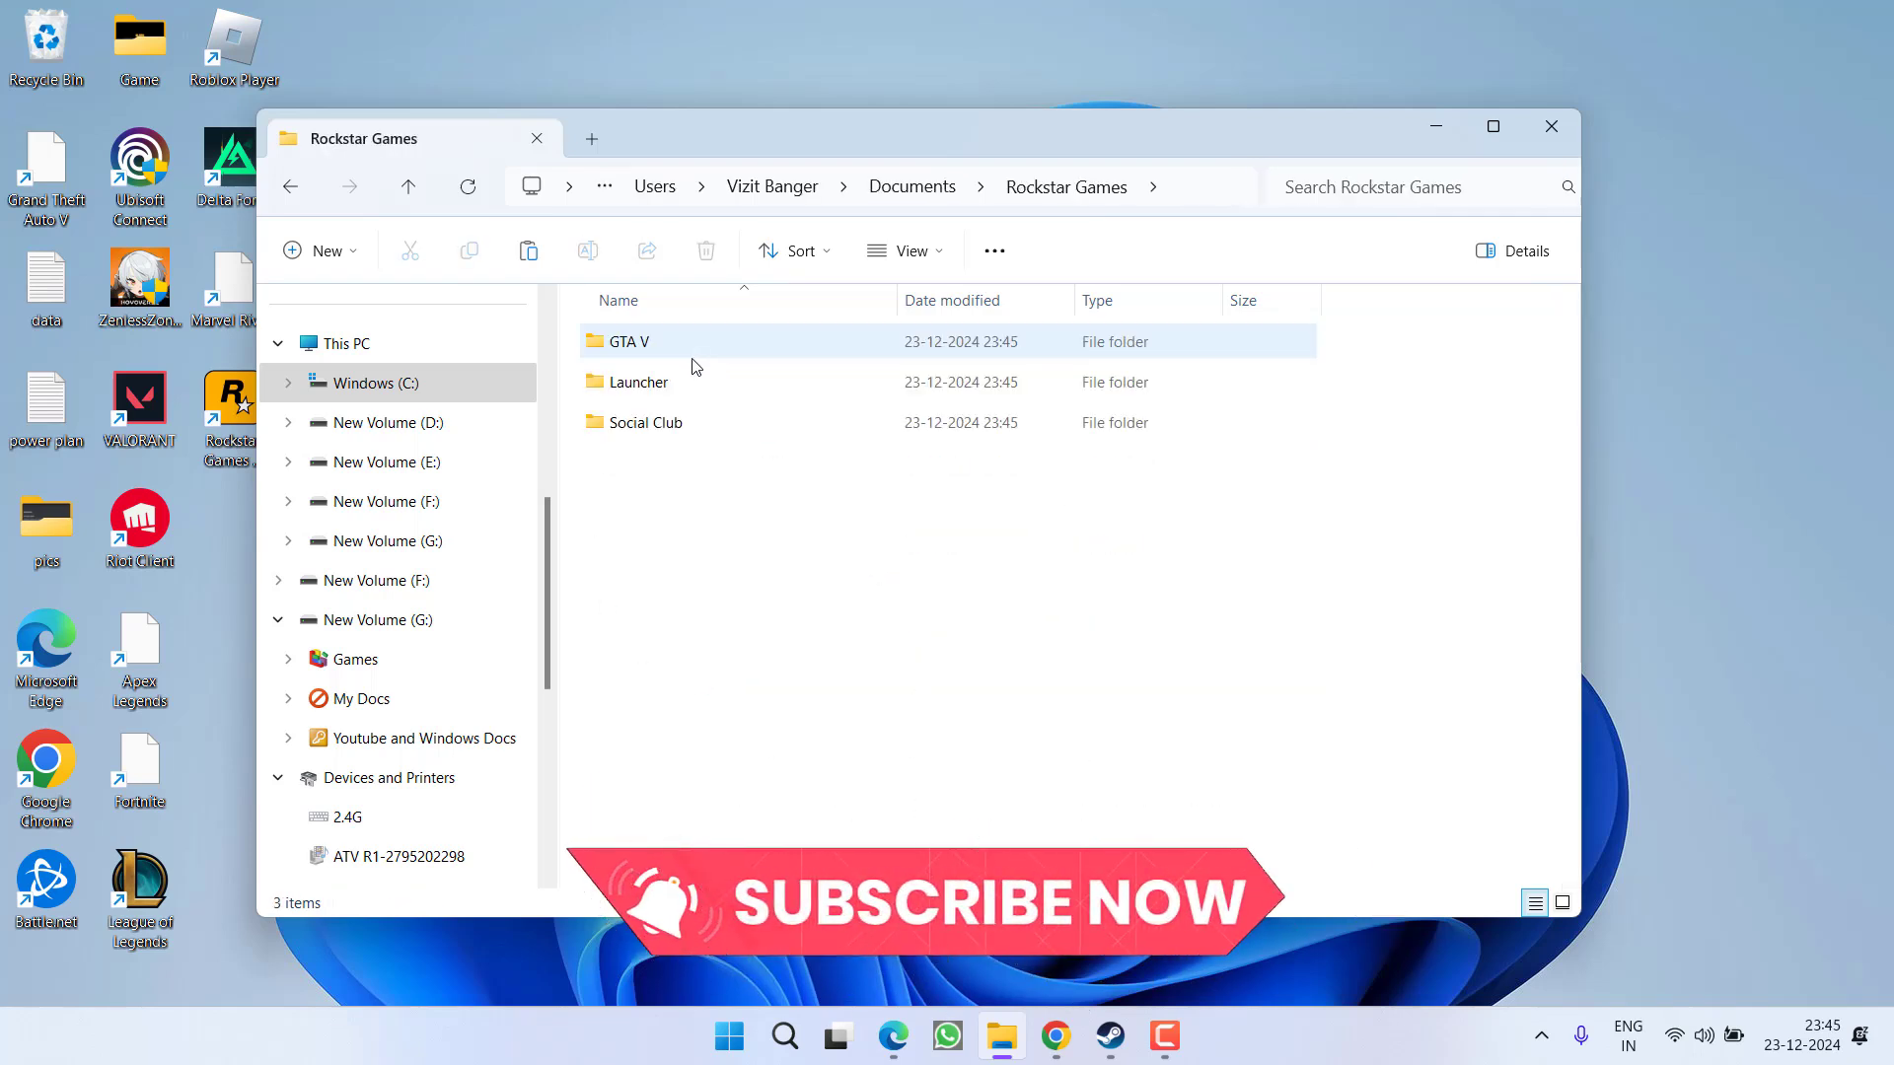
- Delete the Profiles folder inside GTA V, then reopen File Explorer
double_click(624, 341)
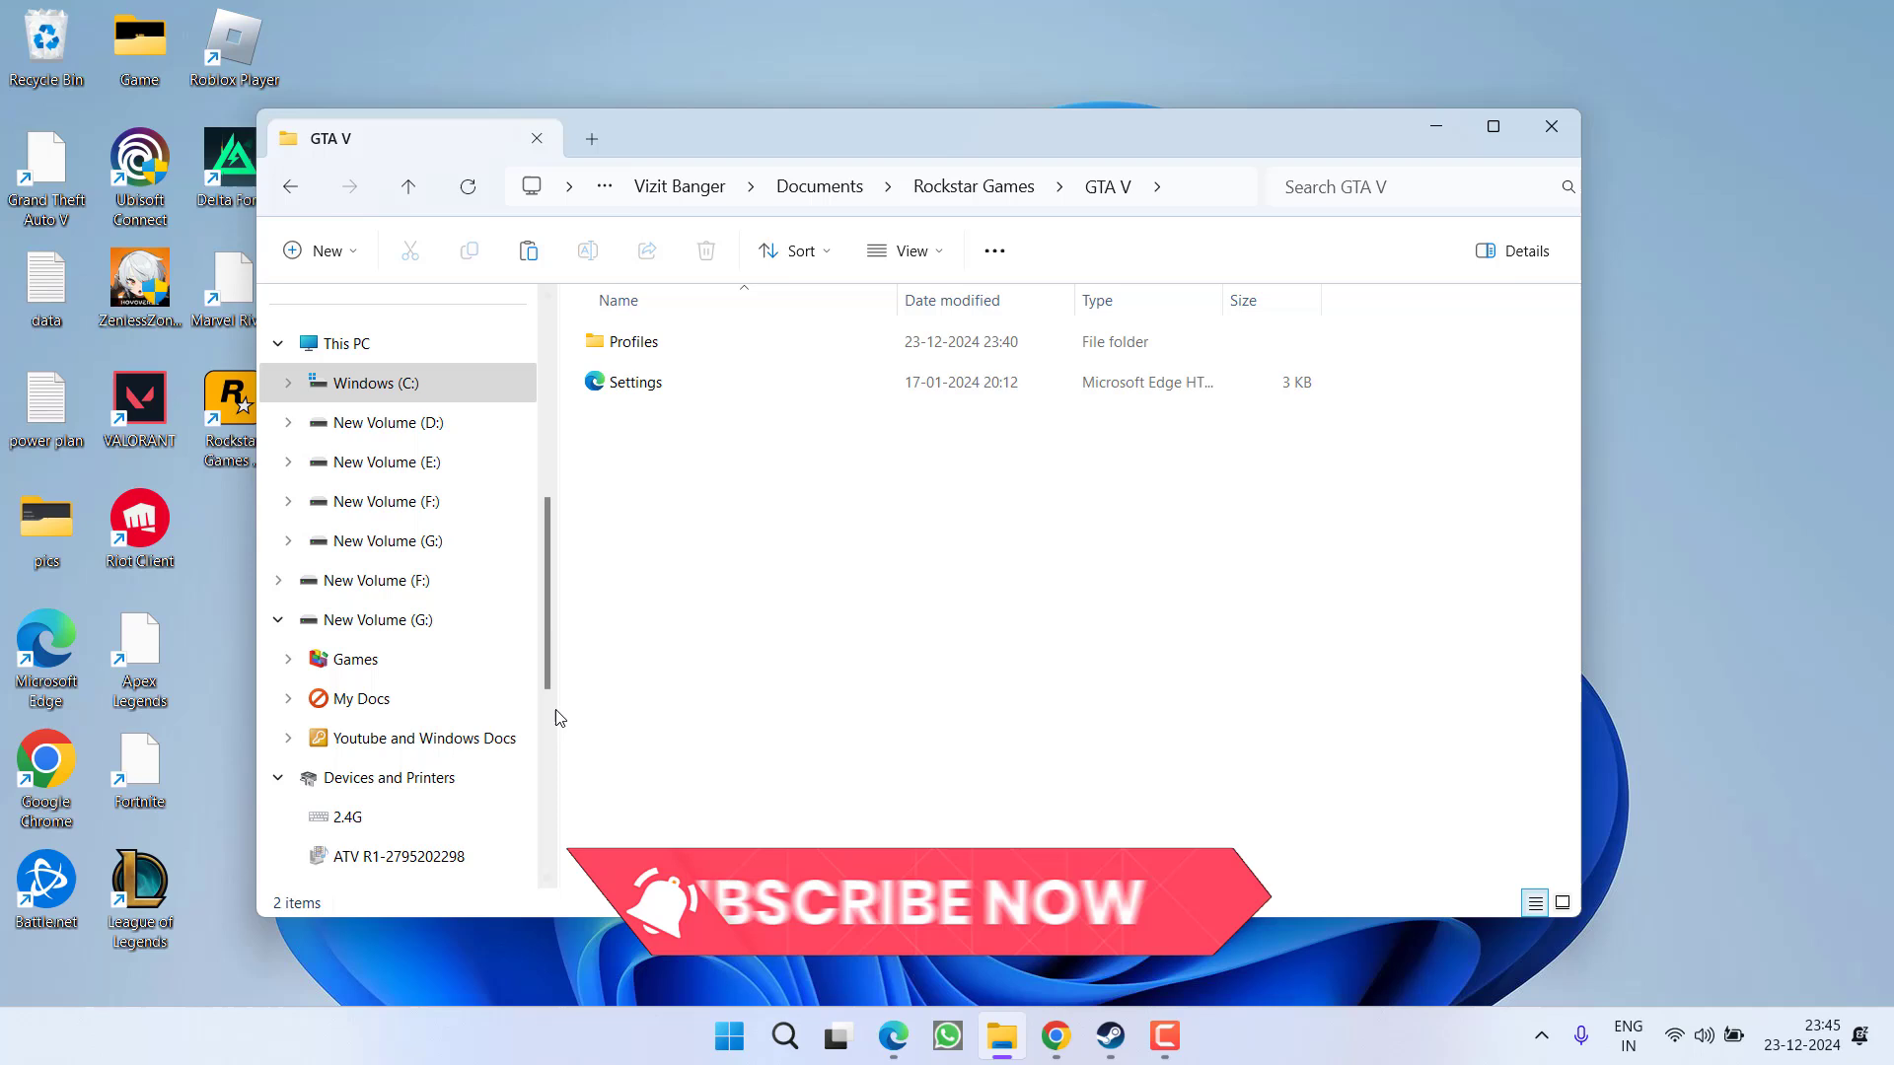
right_click(633, 341)
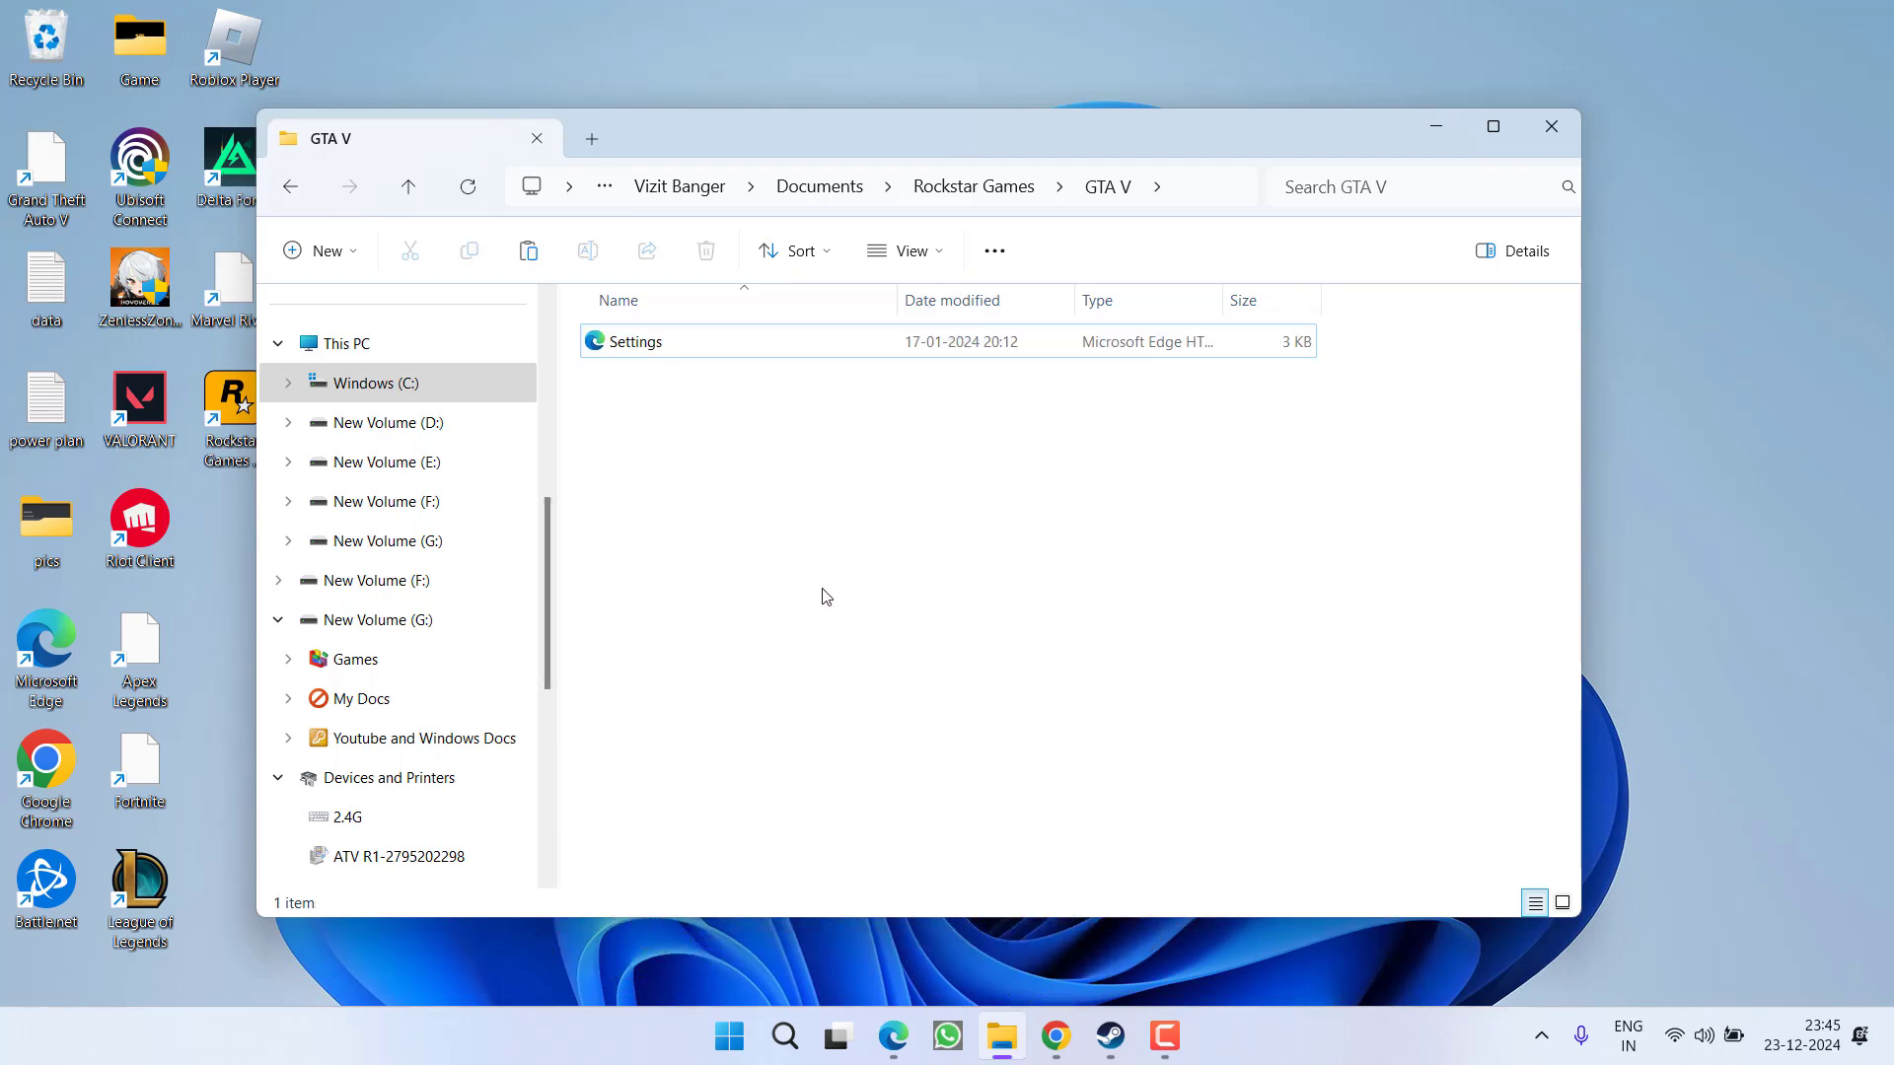
mouse_move(809, 617)
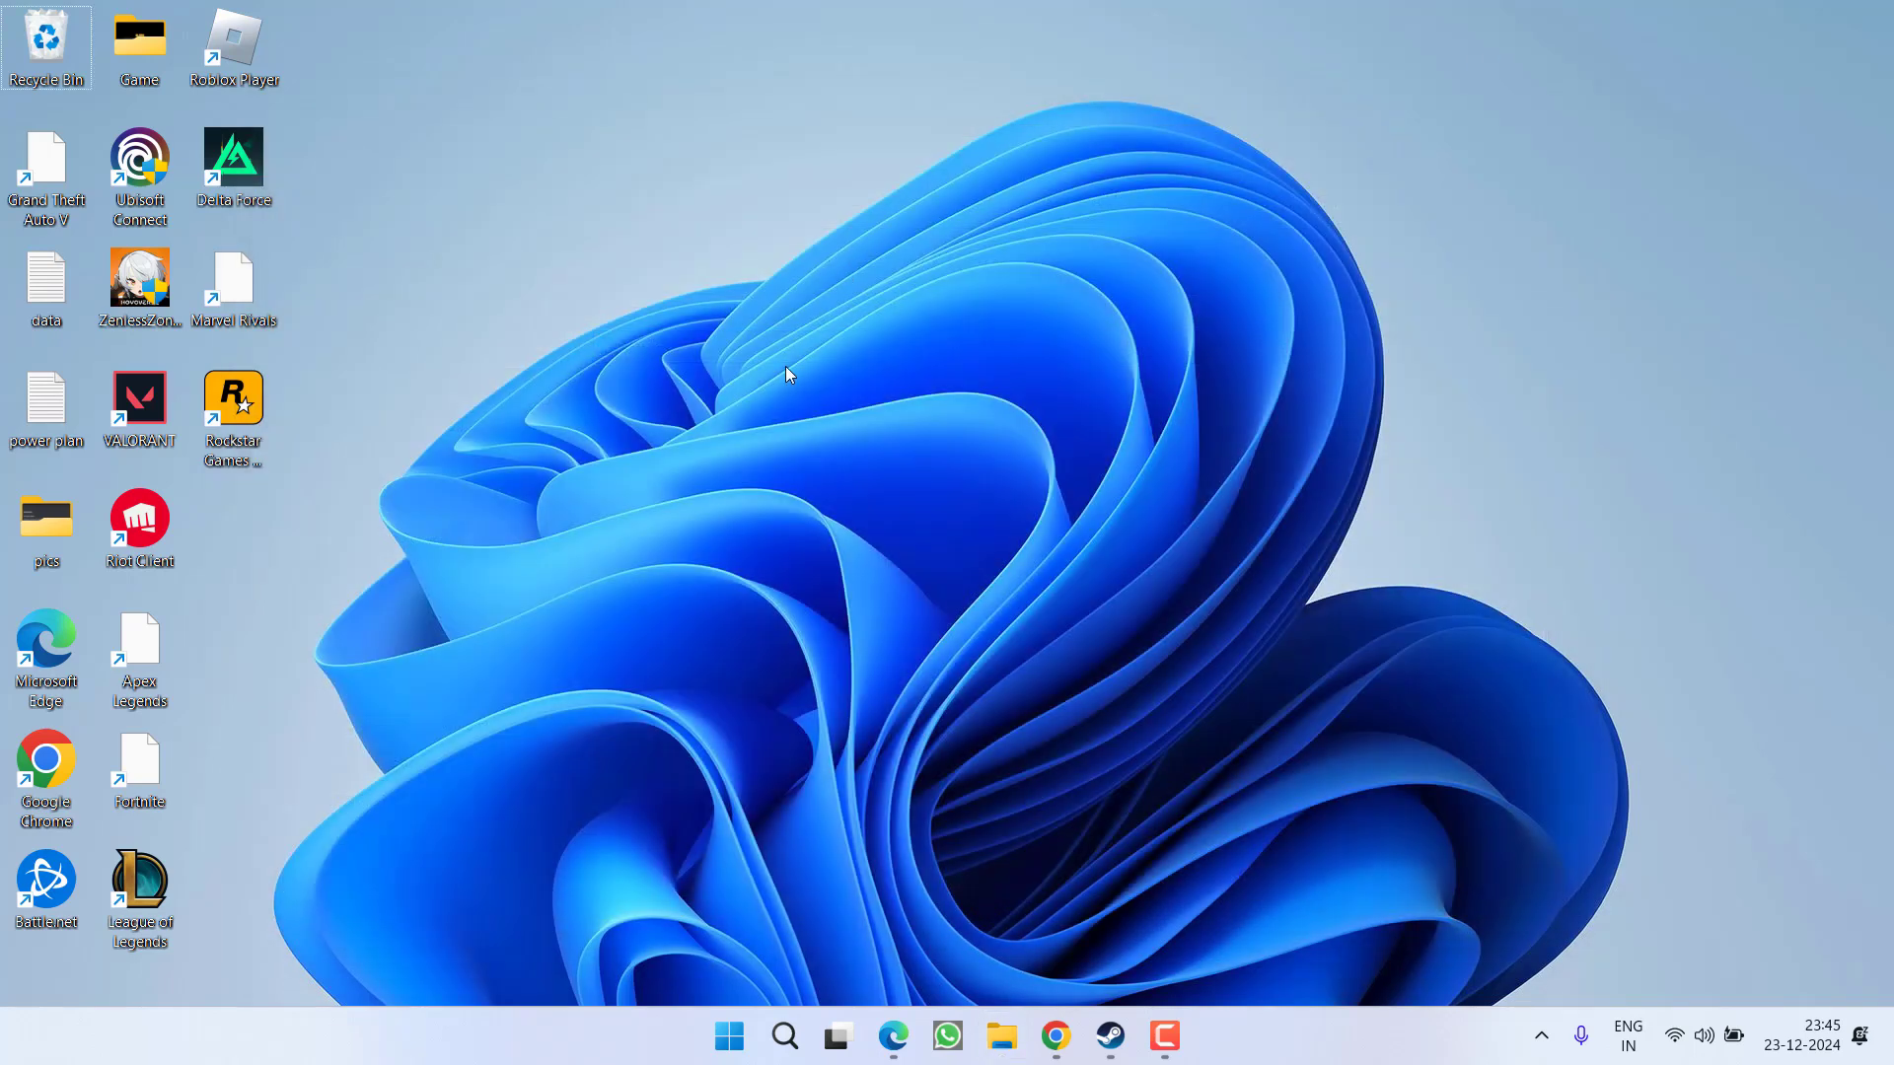
left_click(1002, 1063)
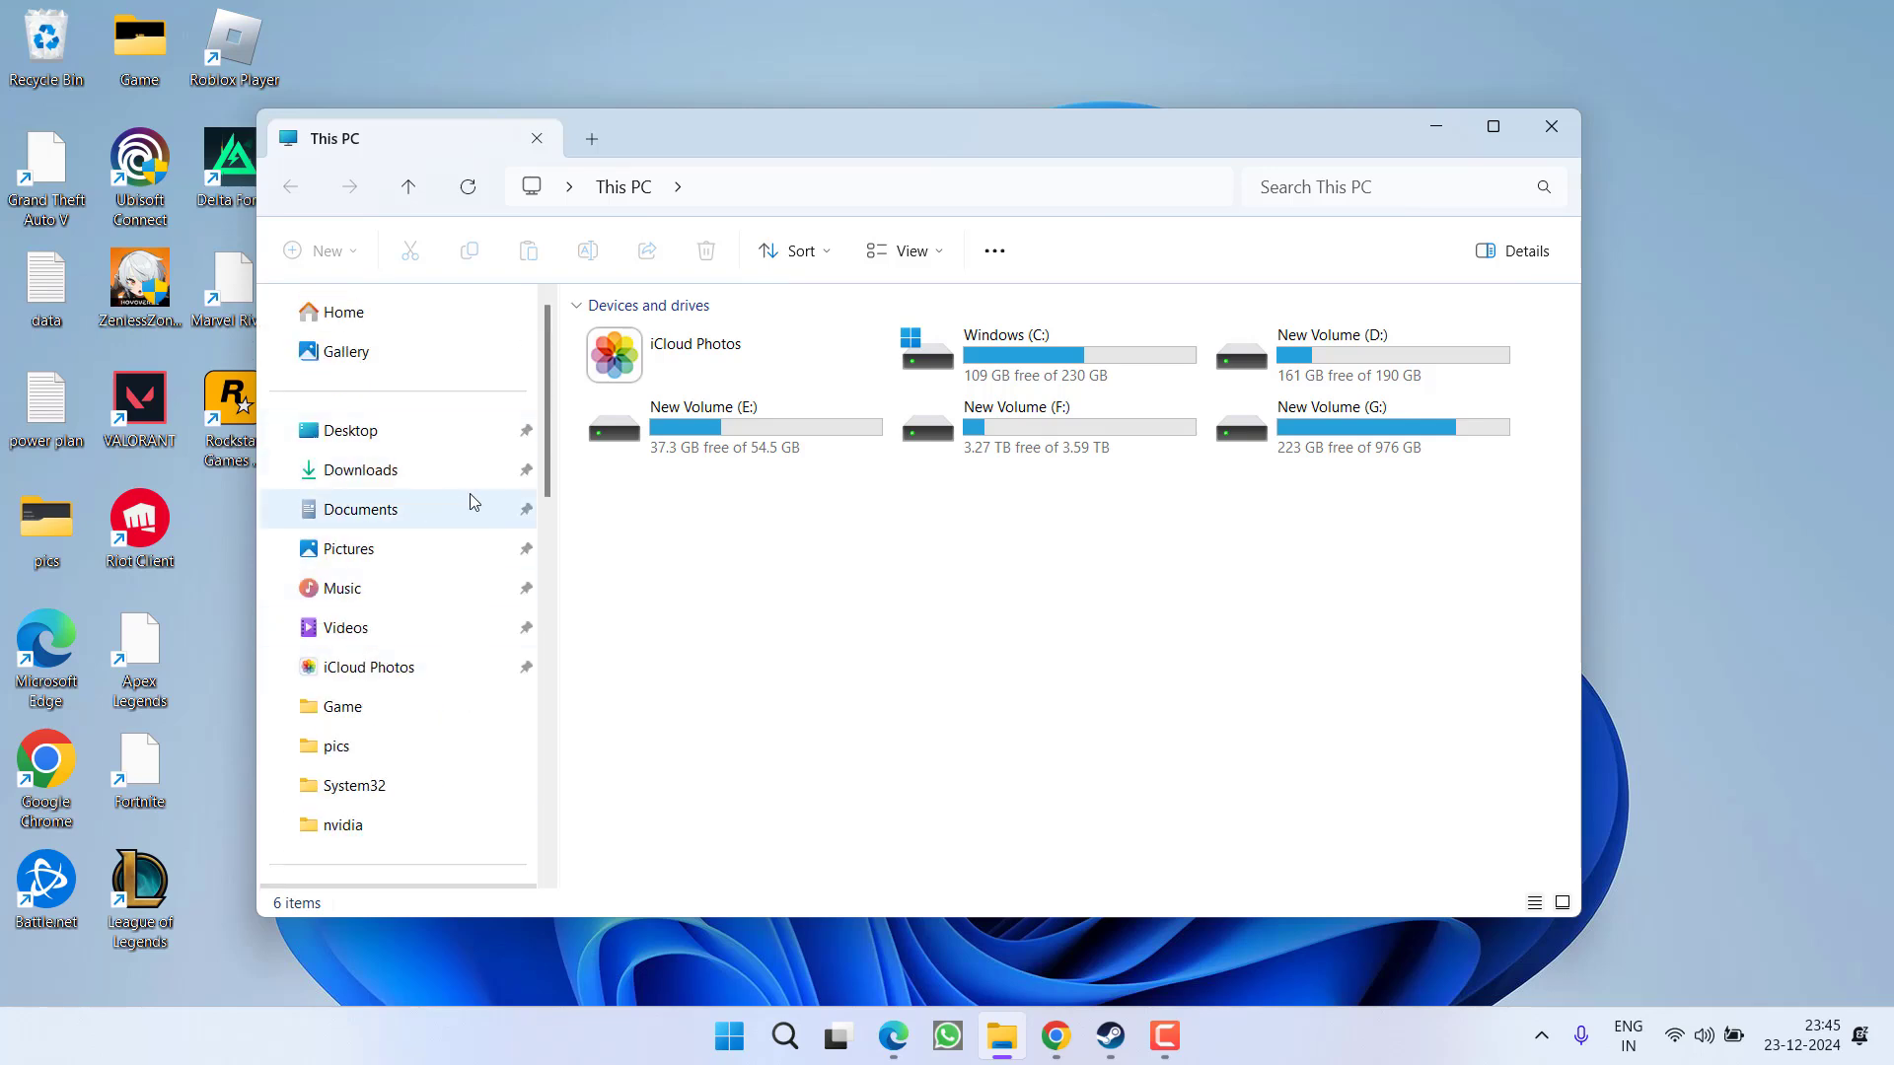
- Go to Documents and open the Rockstar Games folder
left_click(360, 509)
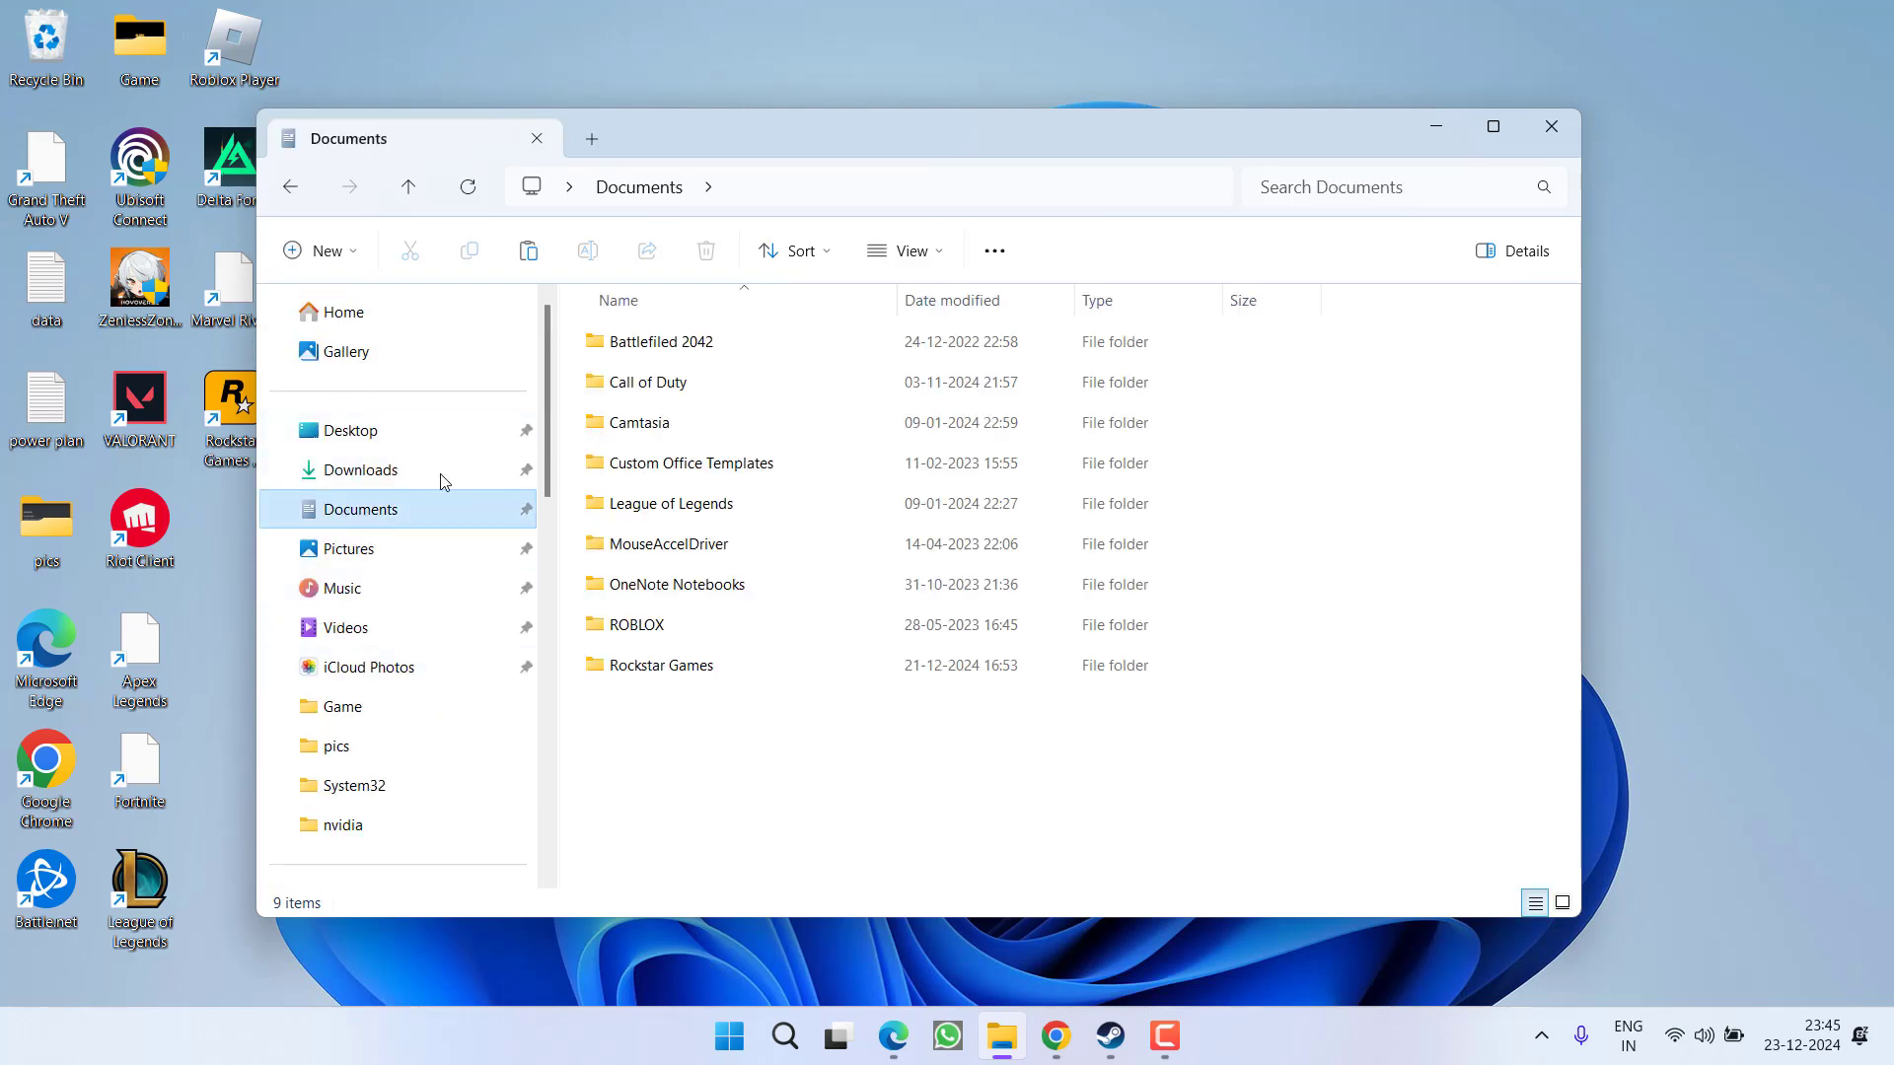
left_click(661, 665)
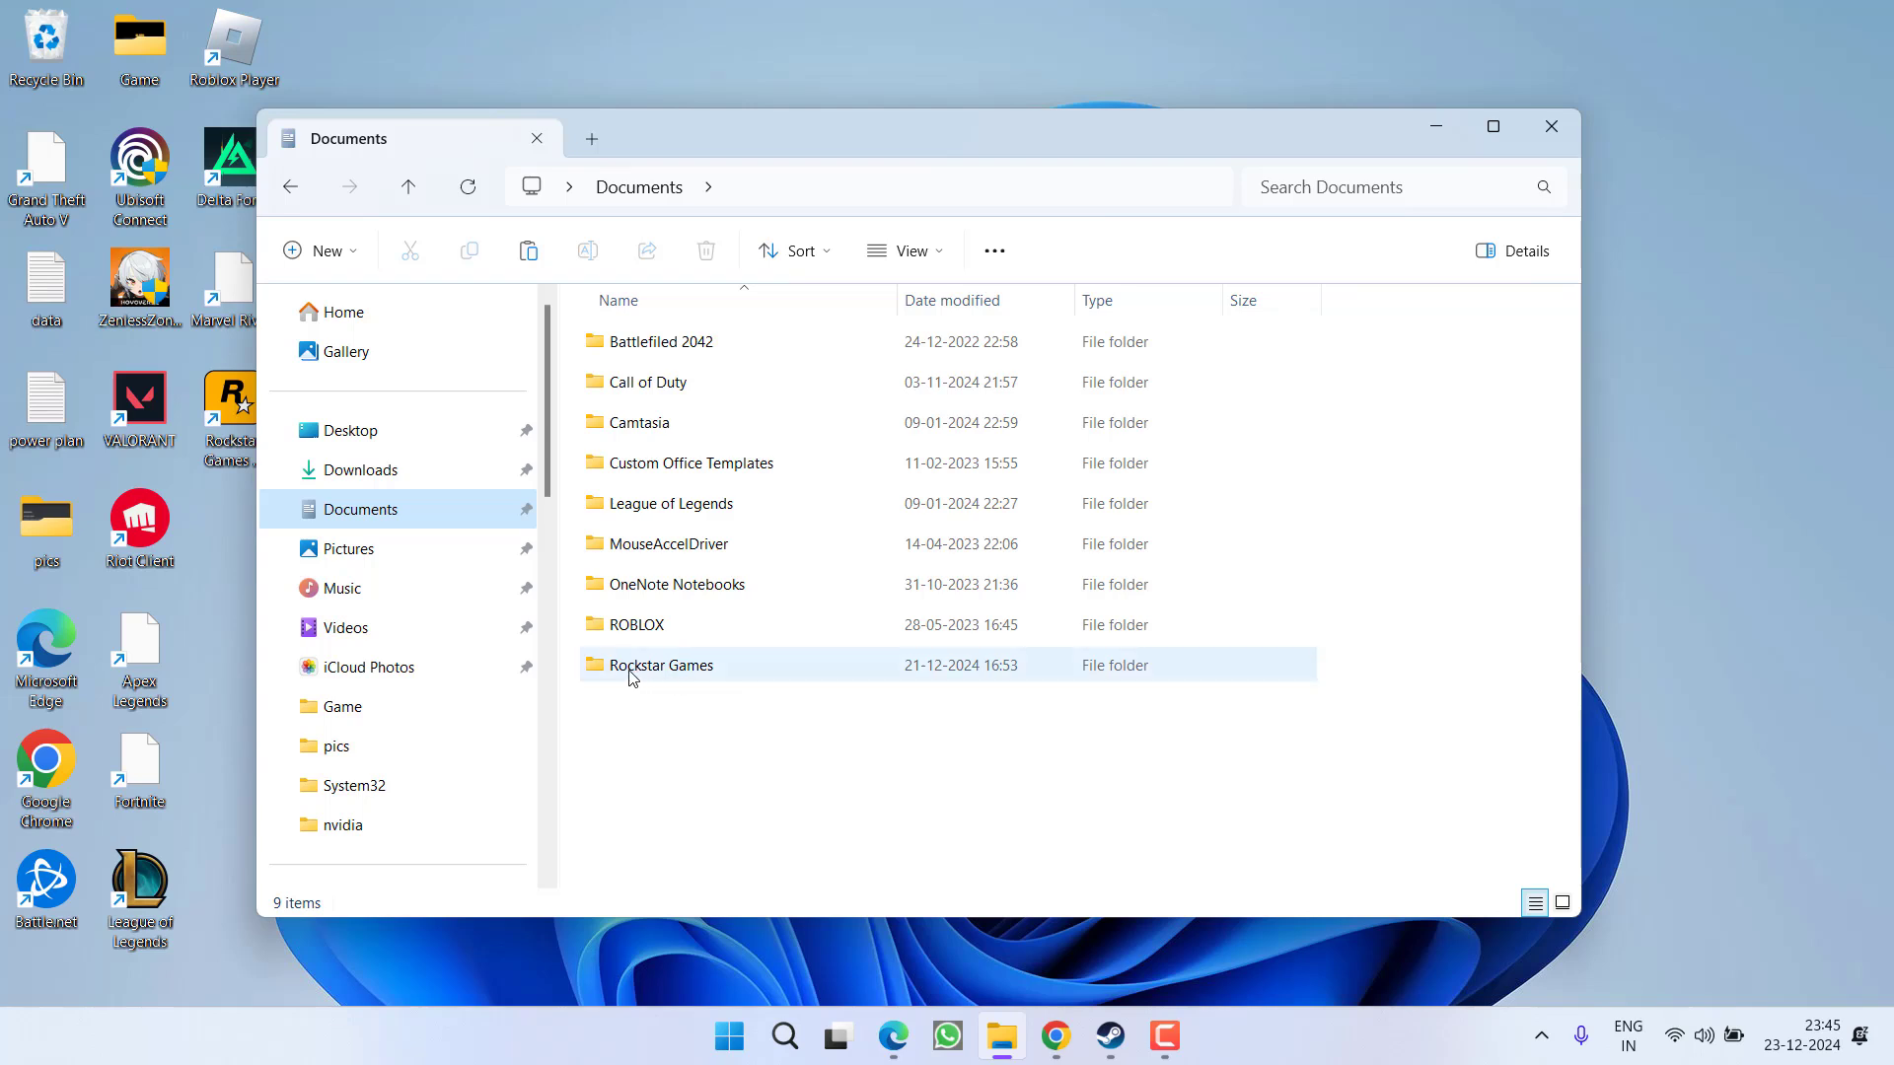
double_click(661, 665)
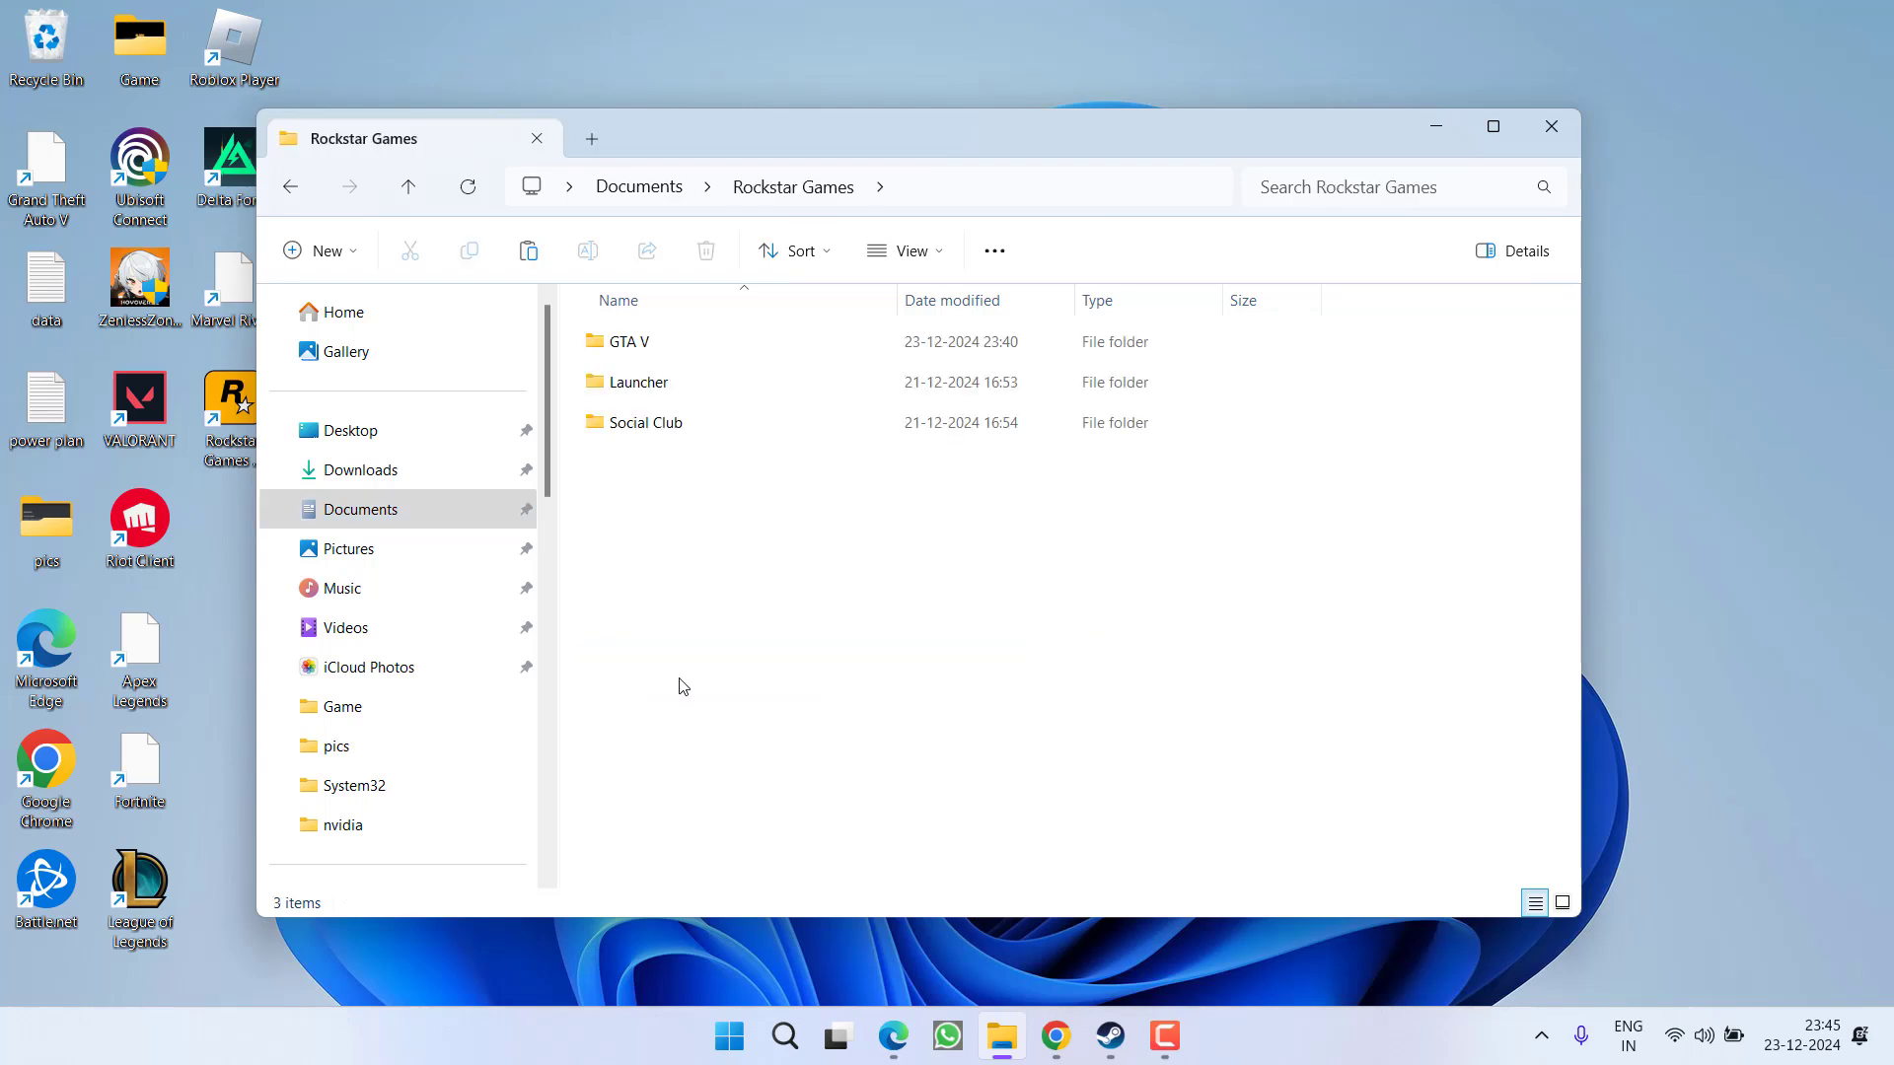
- Delete the Profiles folder in GTA V and close File Explorer
double_click(633, 341)
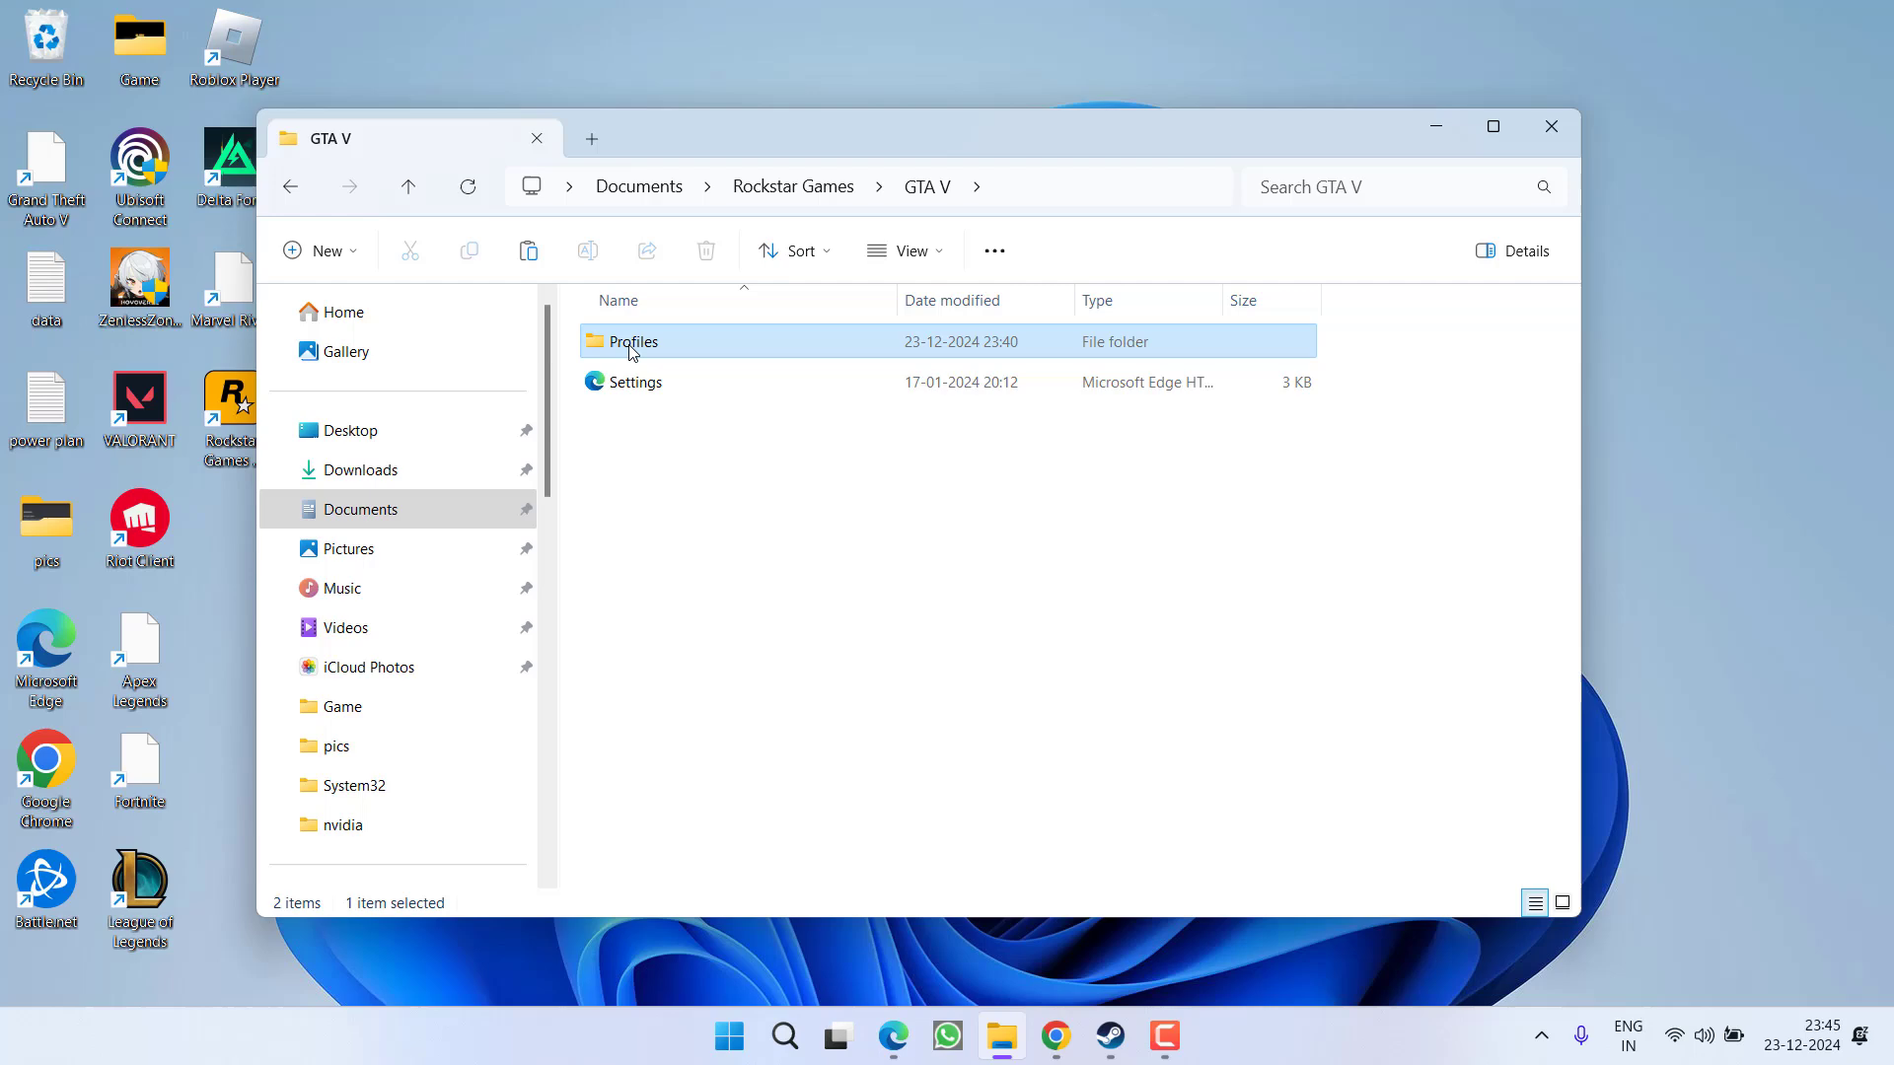
right_click(634, 341)
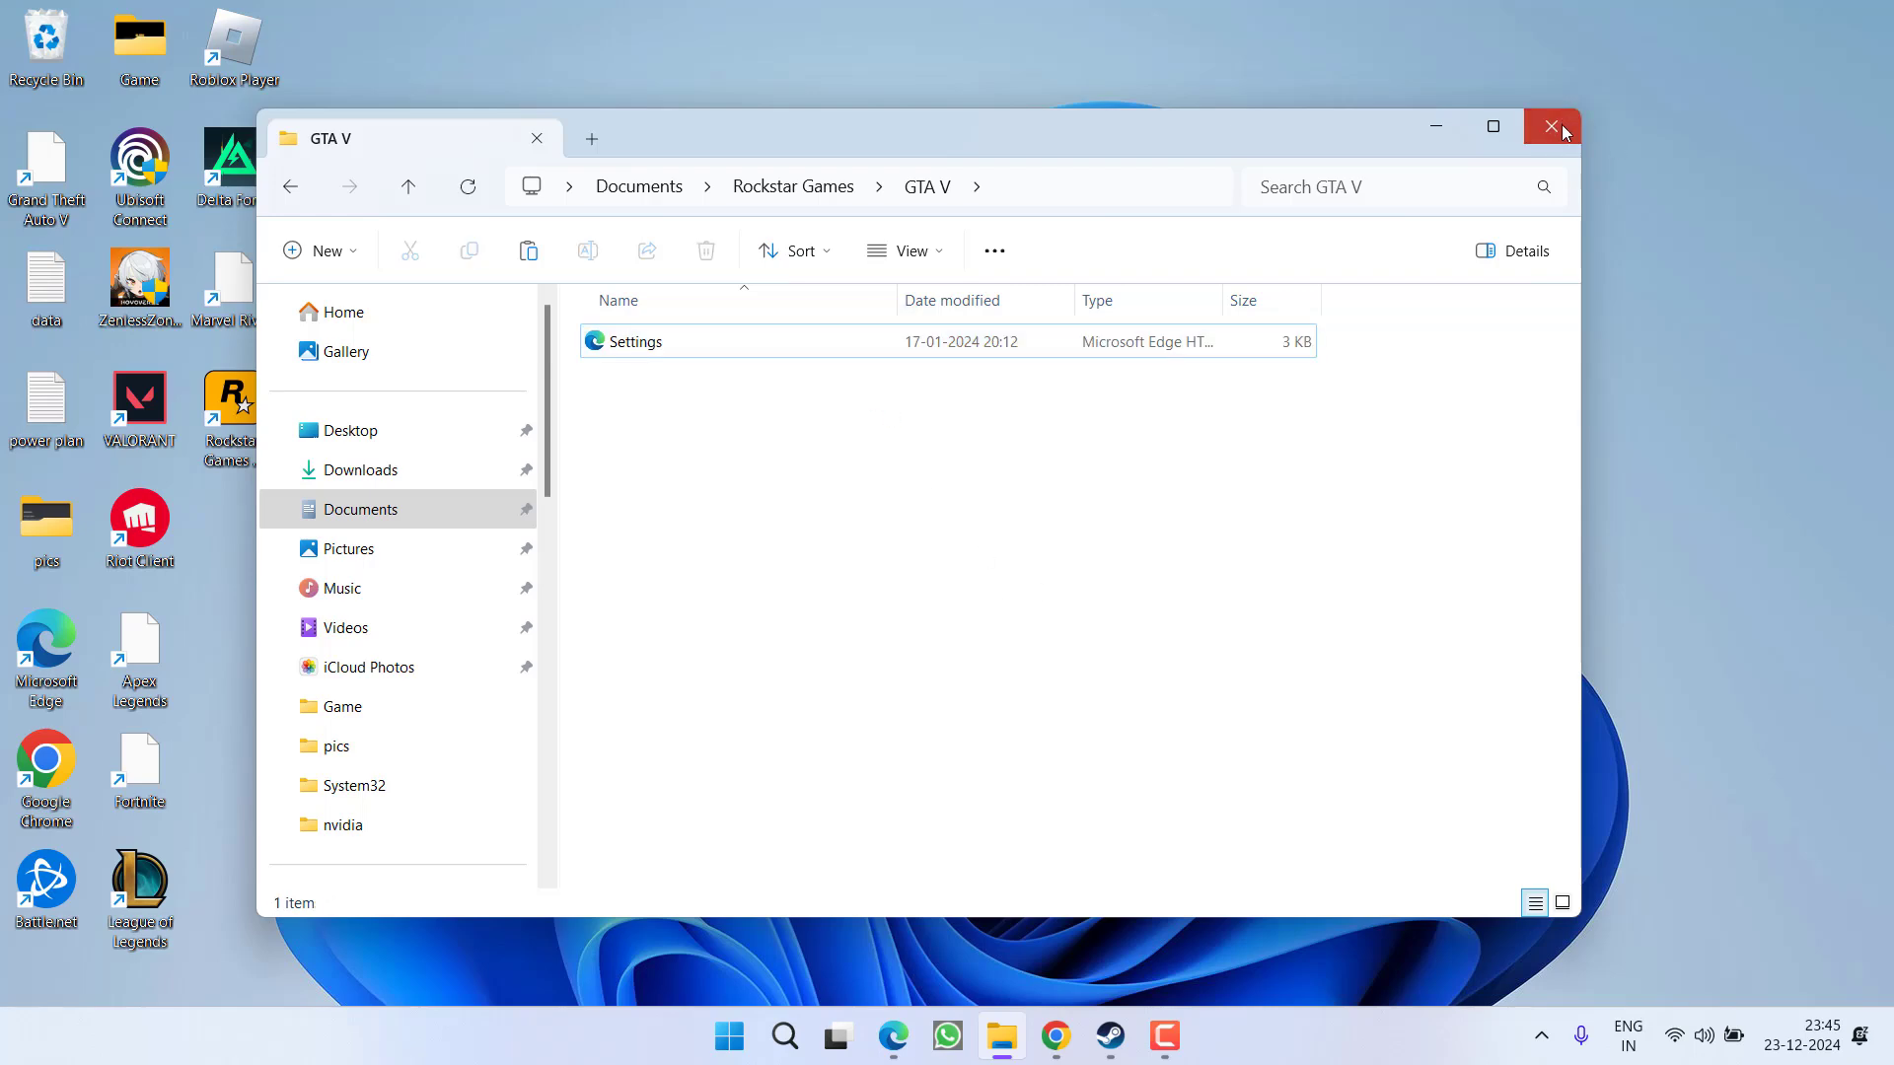
left_click(1551, 126)
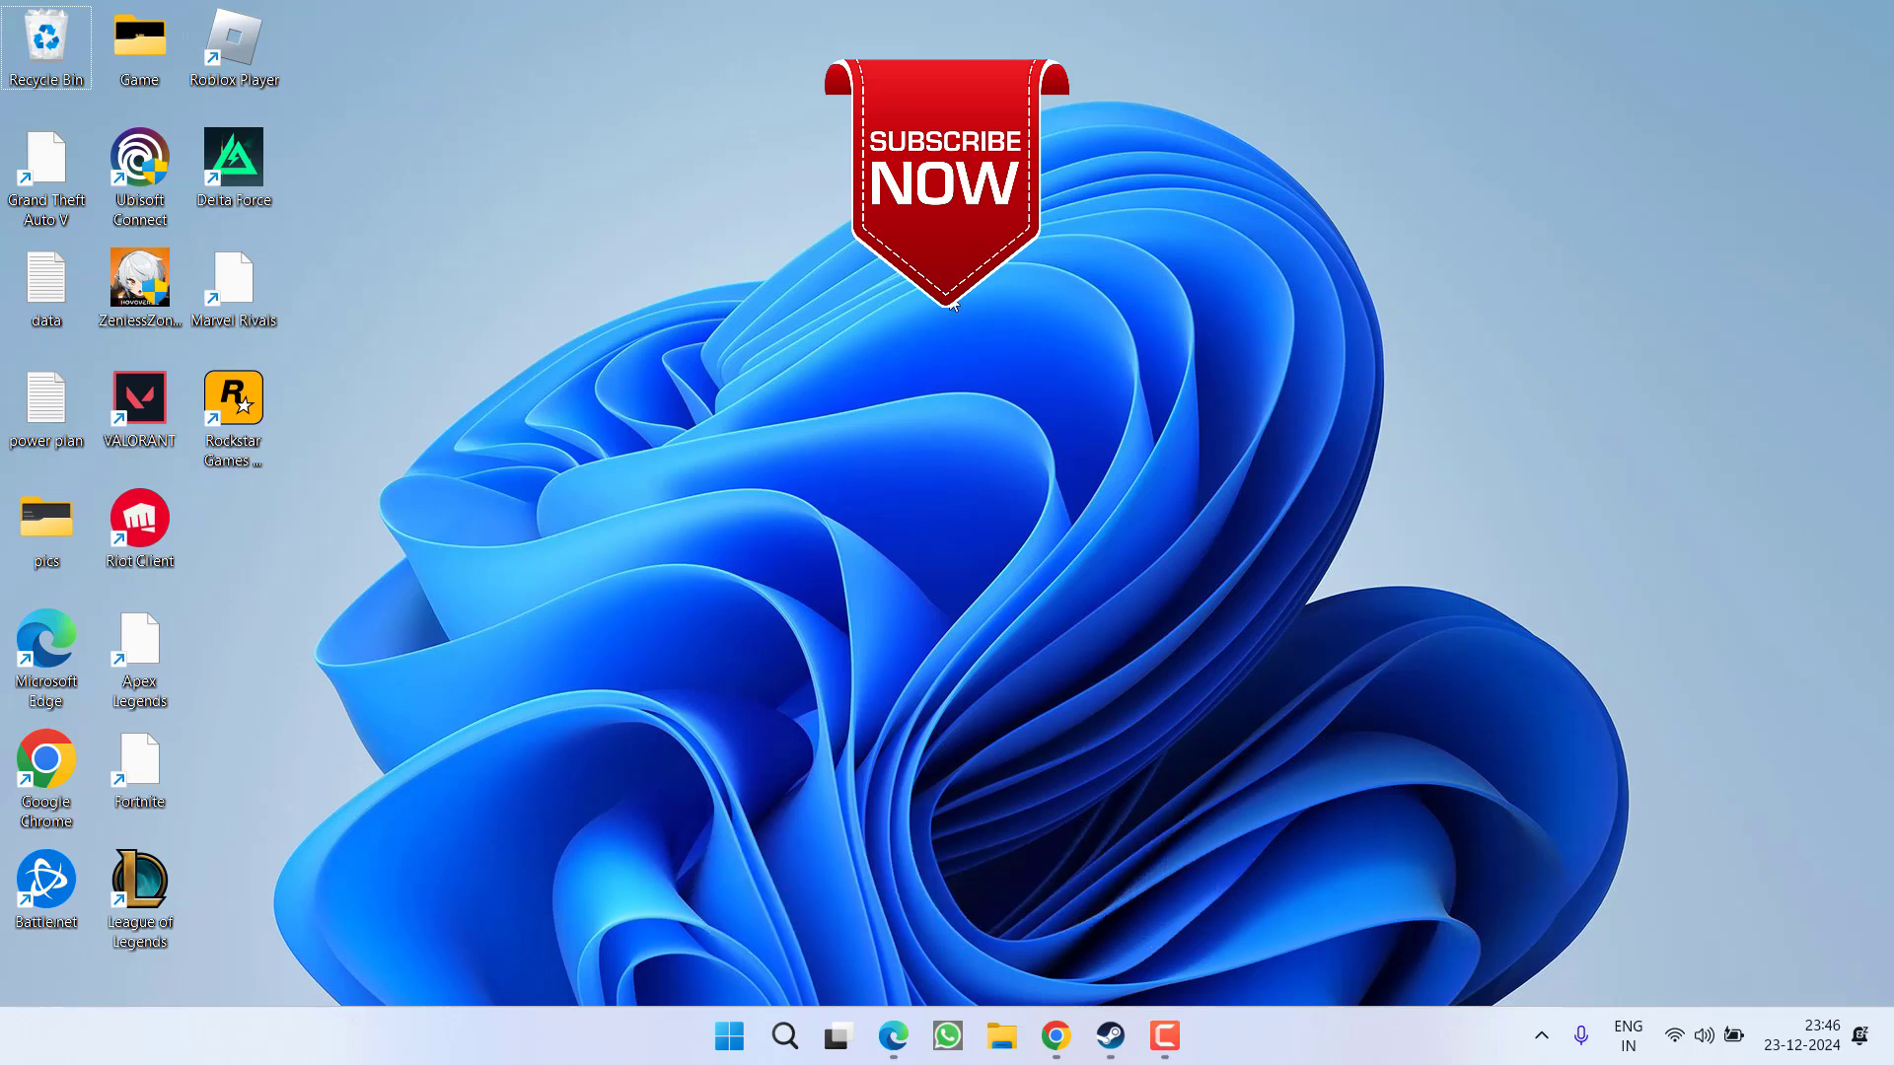
mouse_move(994, 450)
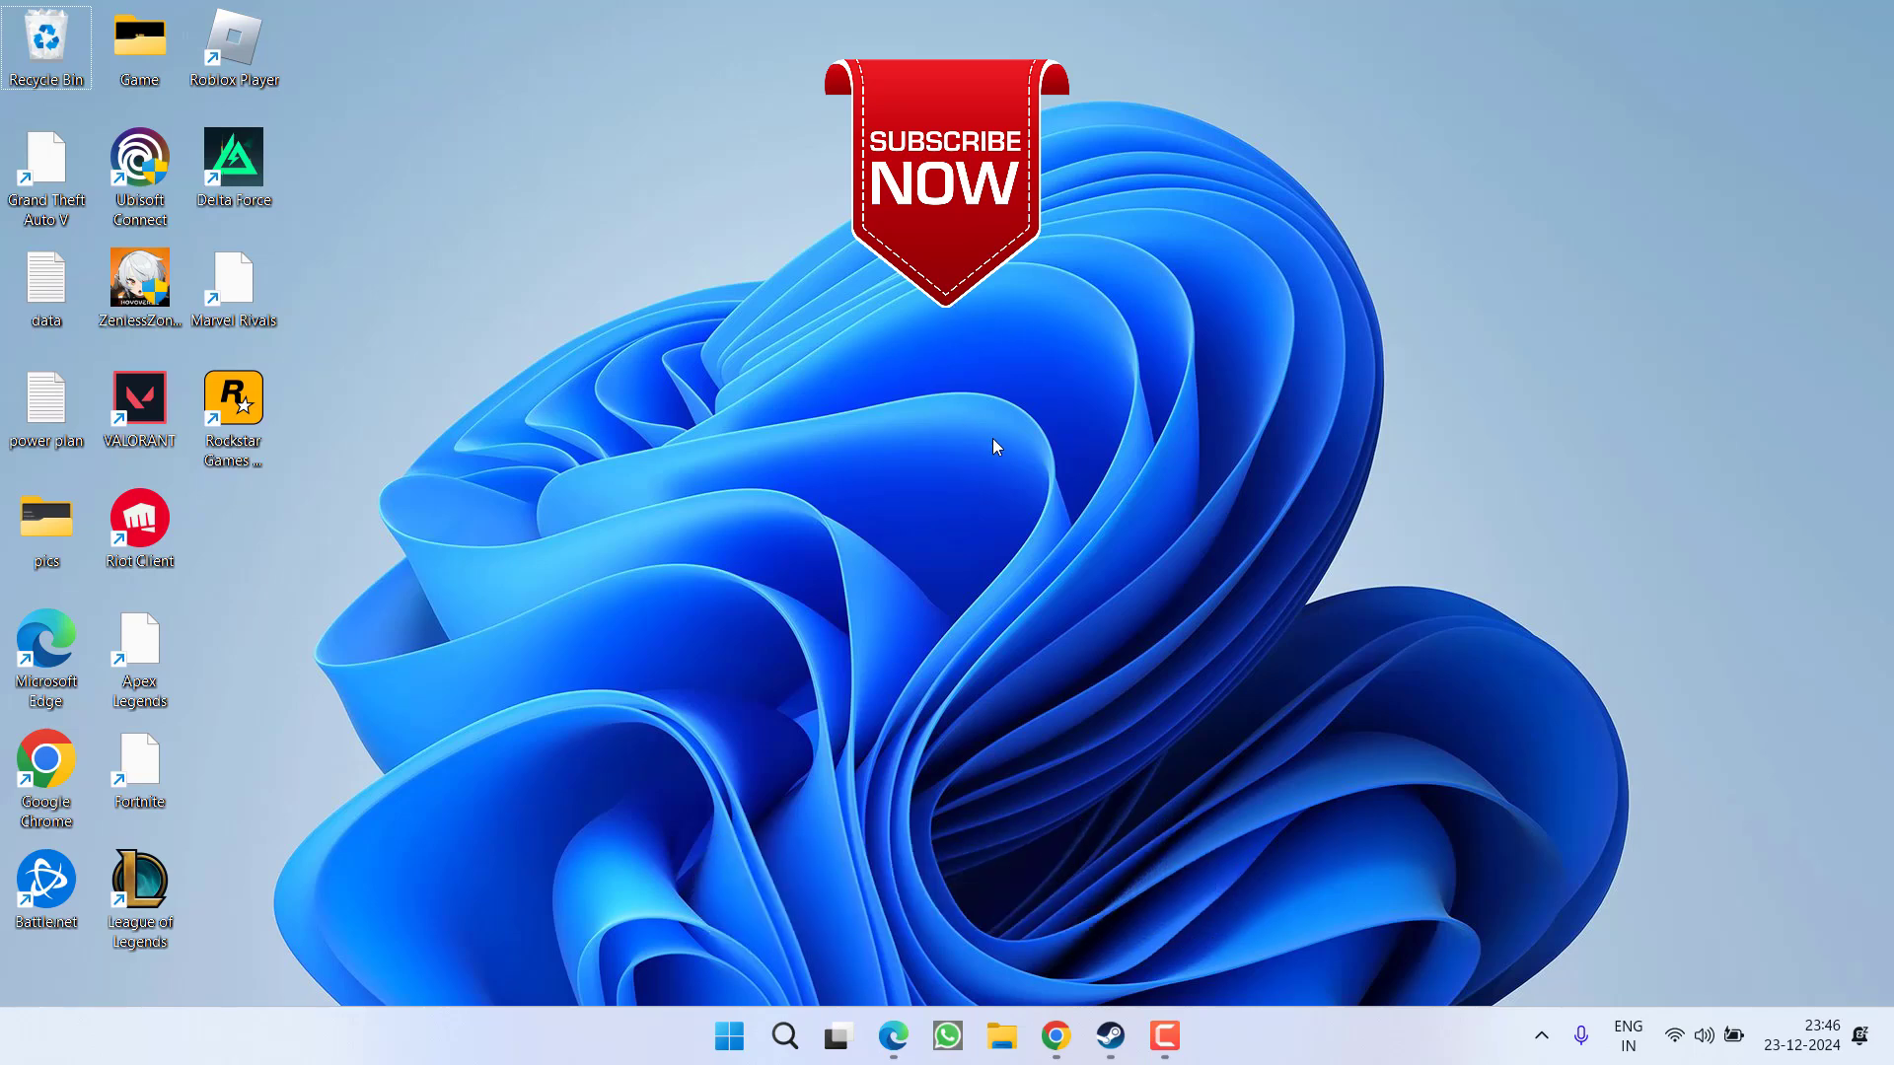